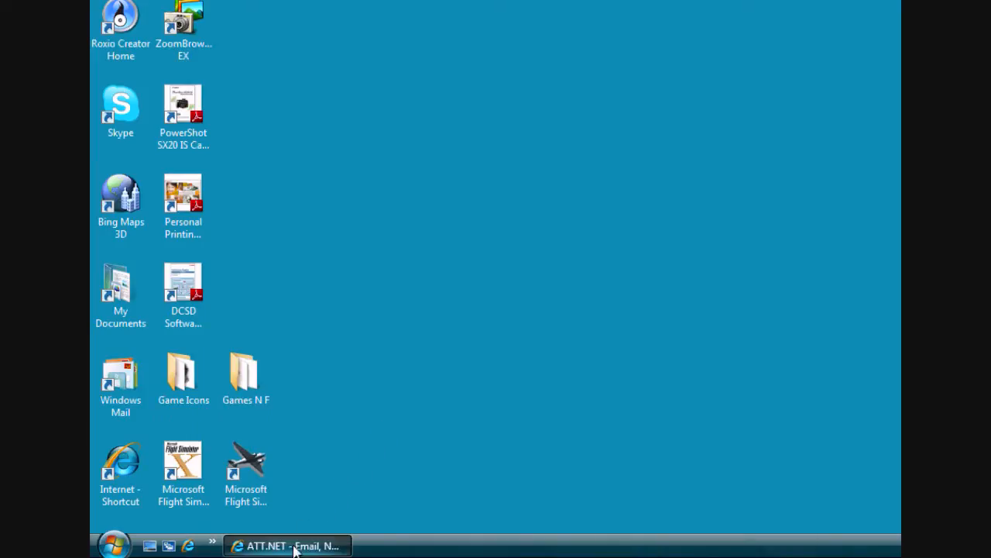
- Restore the ATT.NET browser window and follow the Simviation Downloads link from its list
click(286, 545)
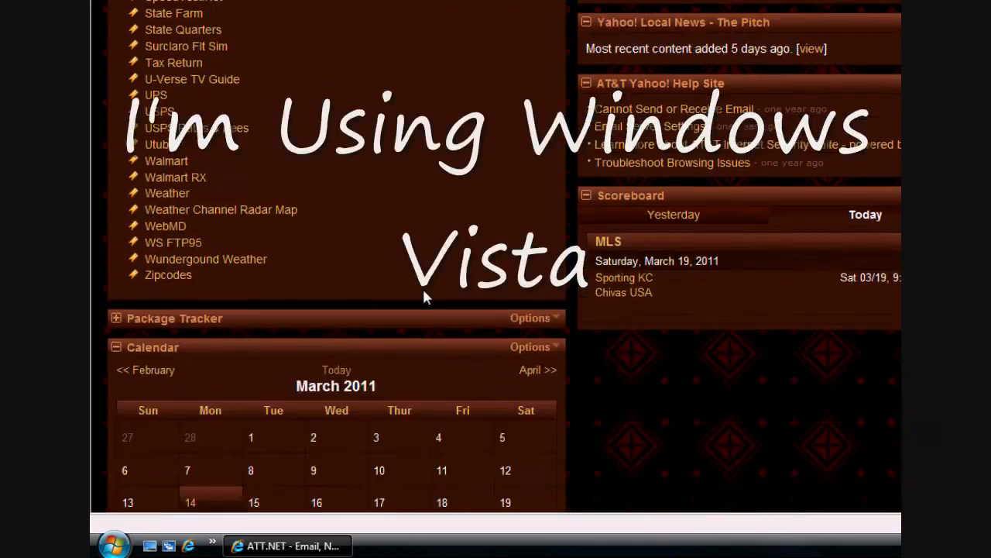
scroll(up, 3)
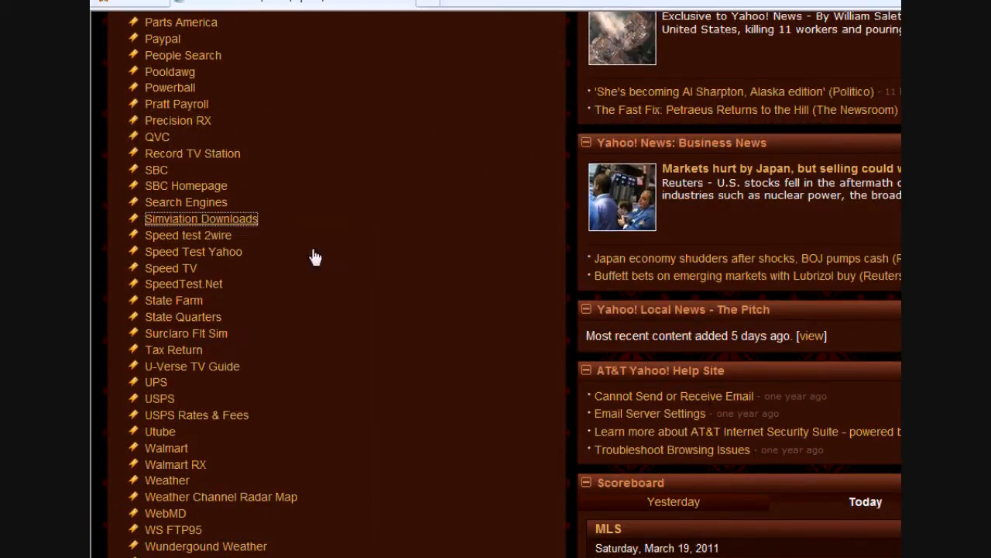
click(201, 218)
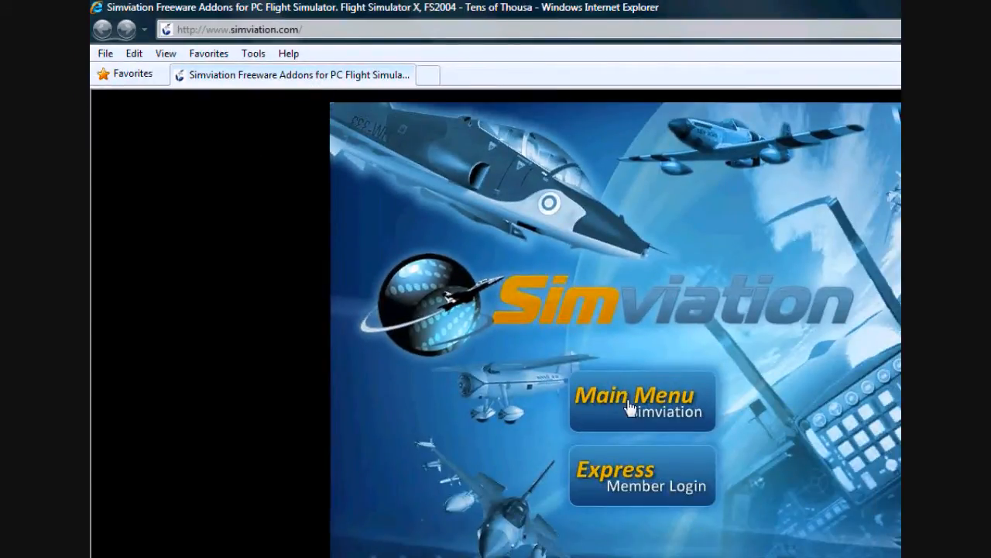
- Enter Simviation's main site and browse FSX Civil Jets to the CRJ 700 West Jet Textures
click(642, 401)
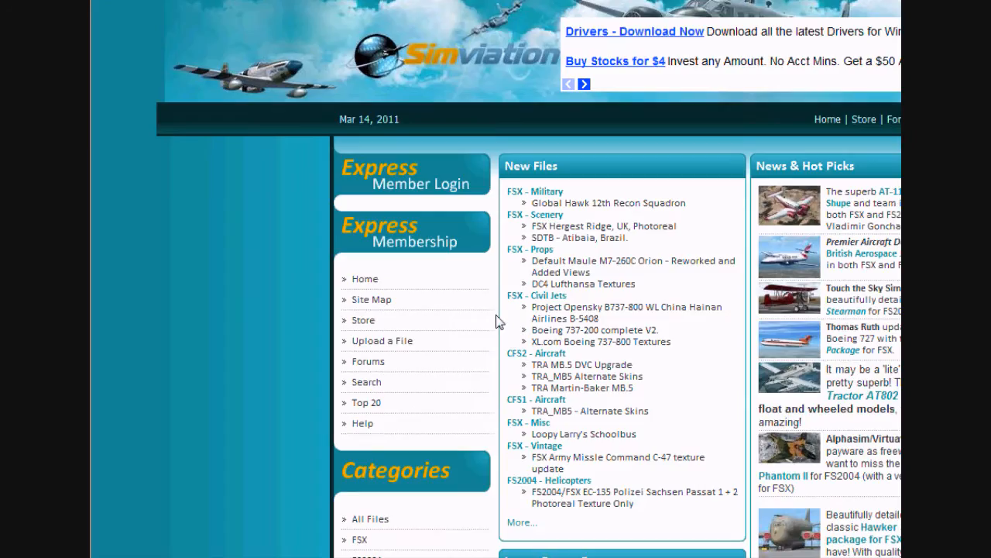
mouse_move(455, 344)
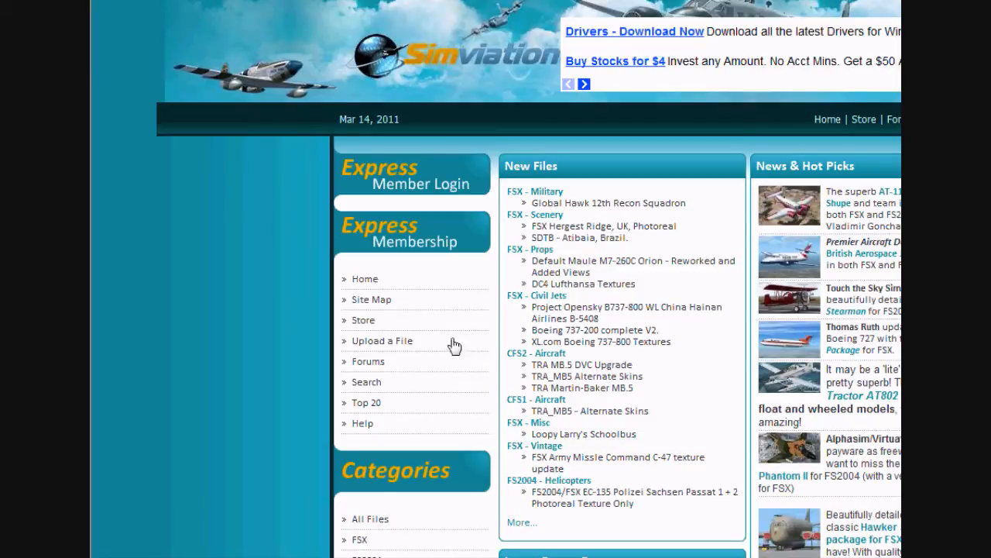
scroll(down, 3)
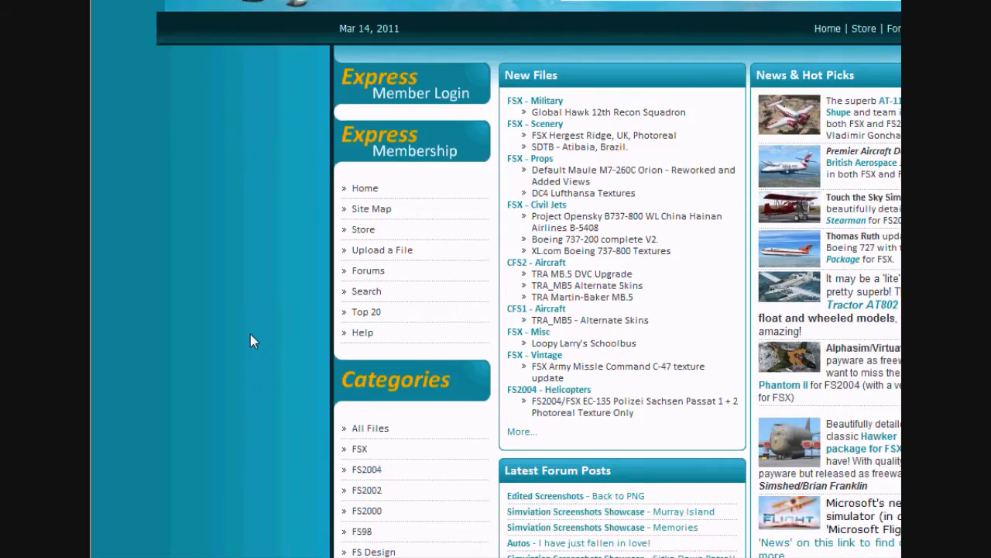
scroll(down, 3)
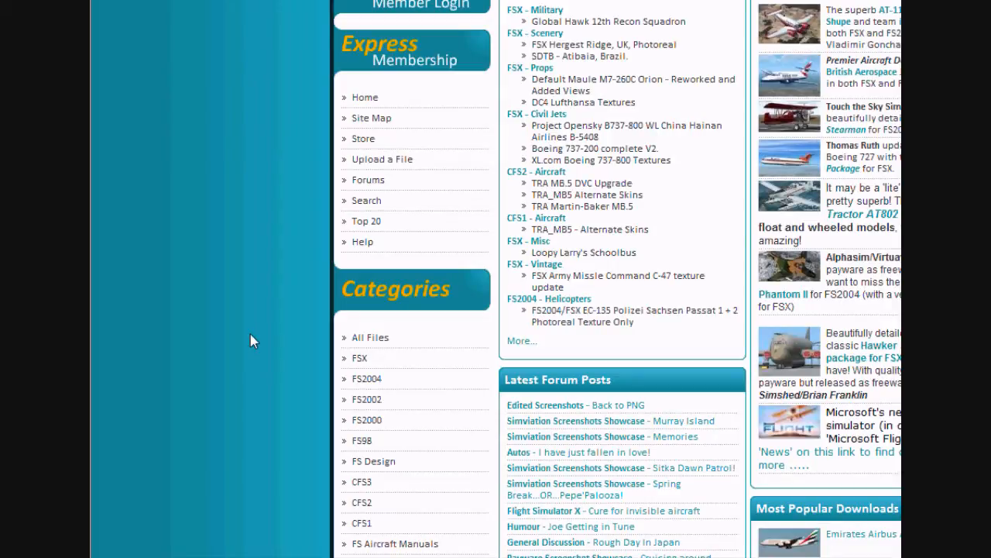
click(359, 358)
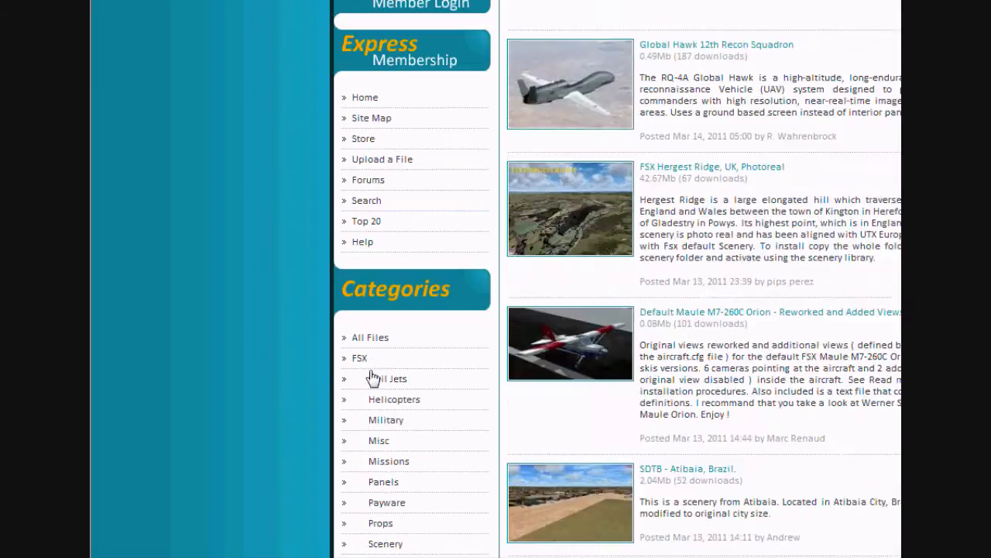
scroll(up, 3)
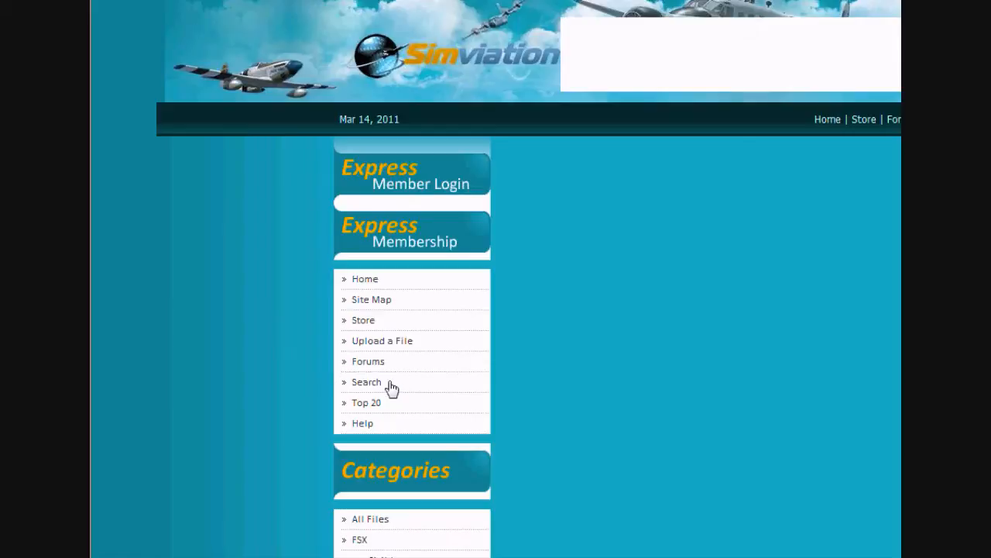
scroll(down, 3)
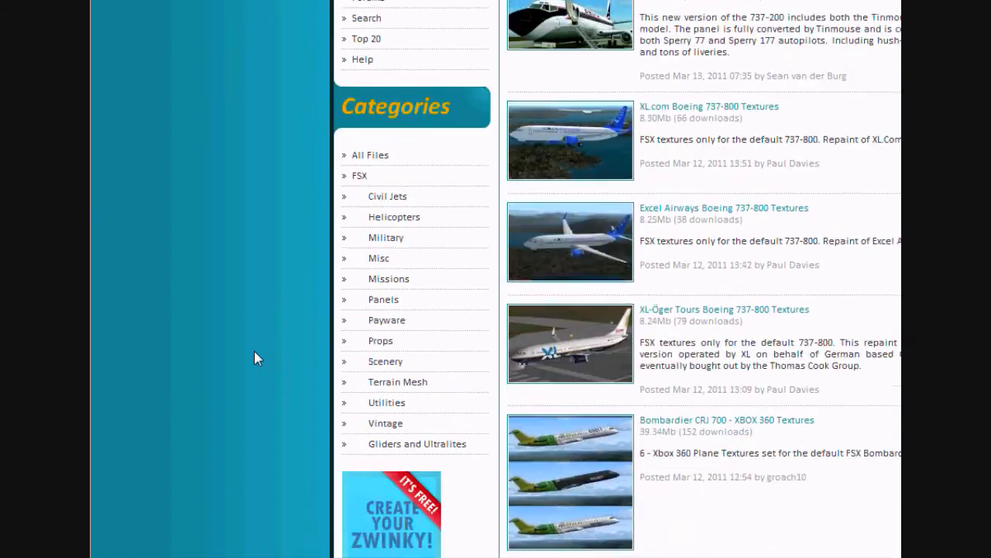
scroll(down, 3)
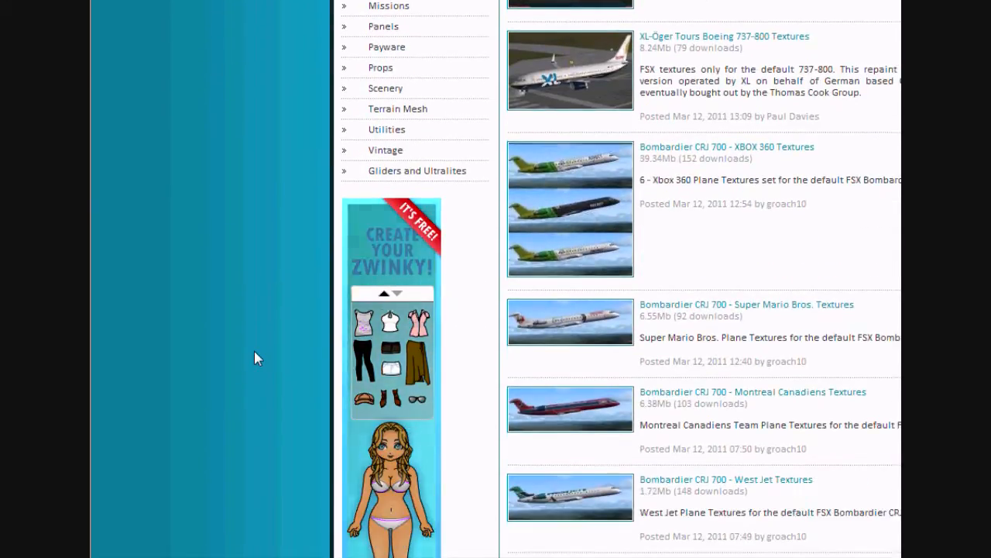
scroll(down, 3)
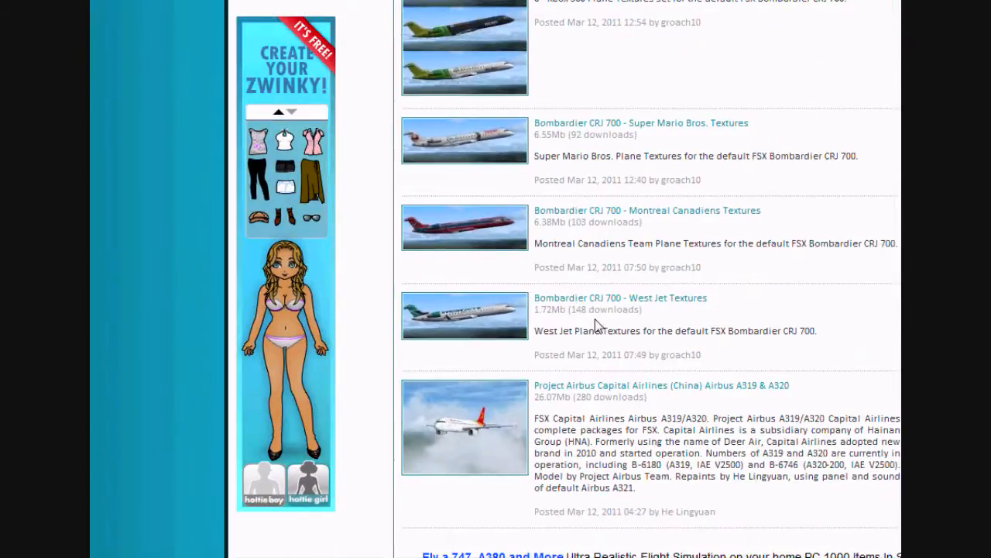
mouse_move(559, 308)
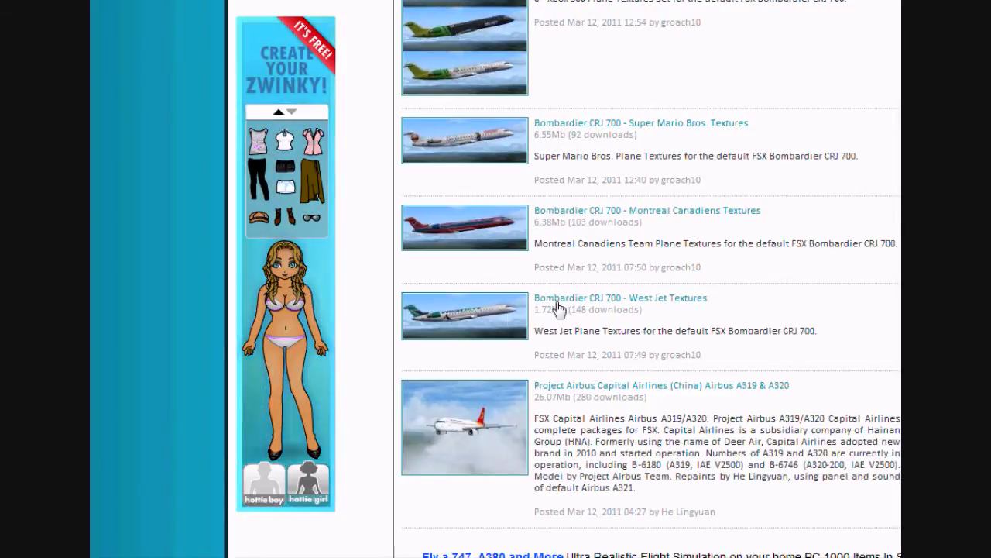
- Download and save West-Jet-CRJ-700.zip from the West Jet Textures page, then close the popup
click(621, 297)
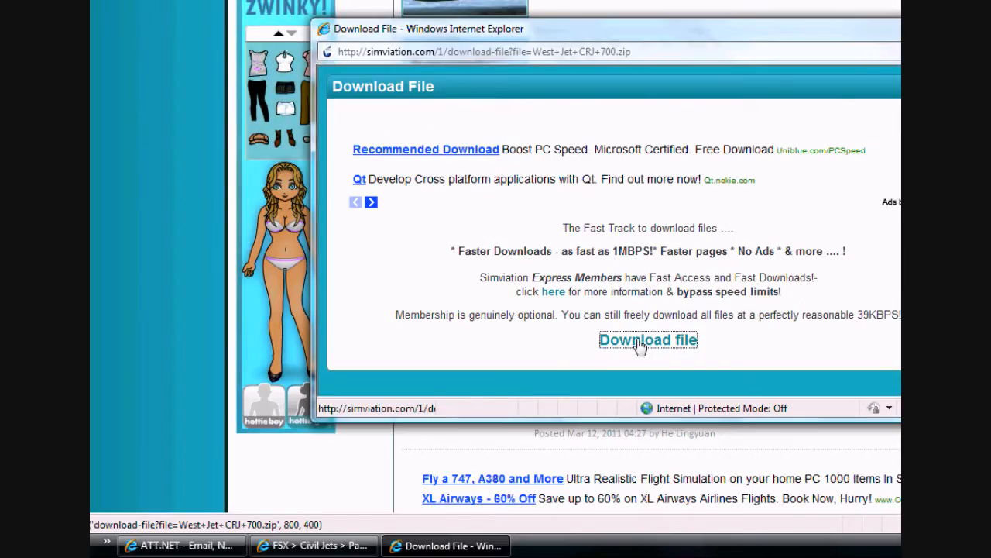
click(648, 339)
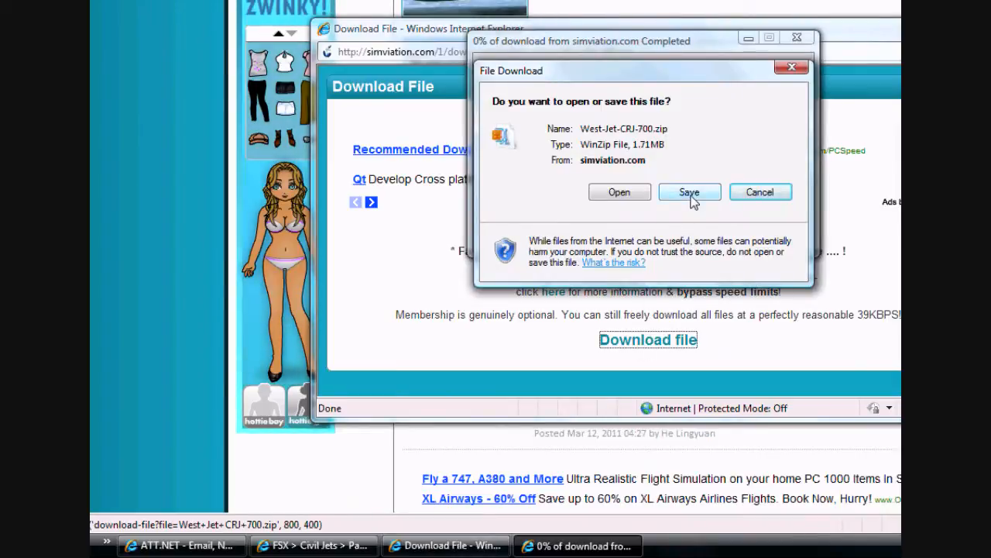
click(688, 192)
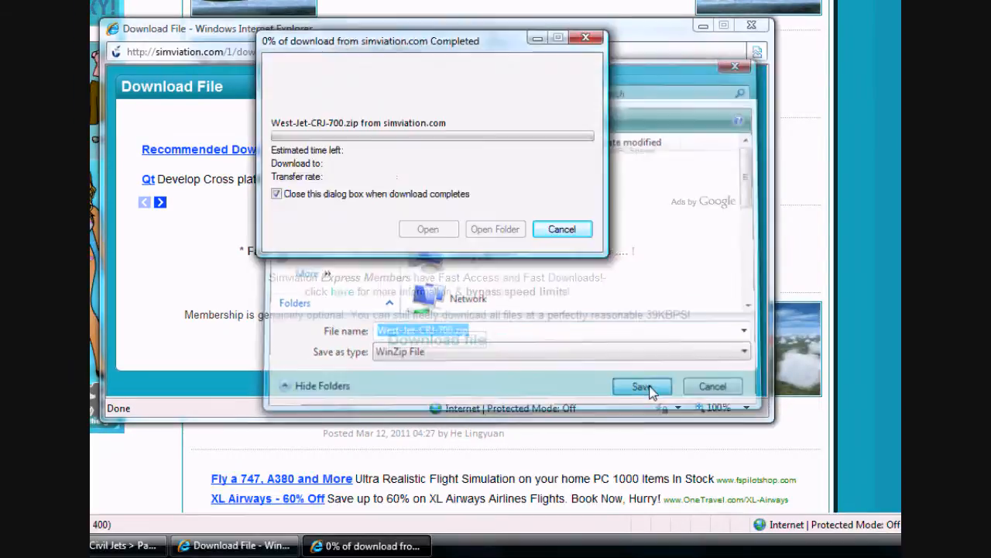
click(640, 385)
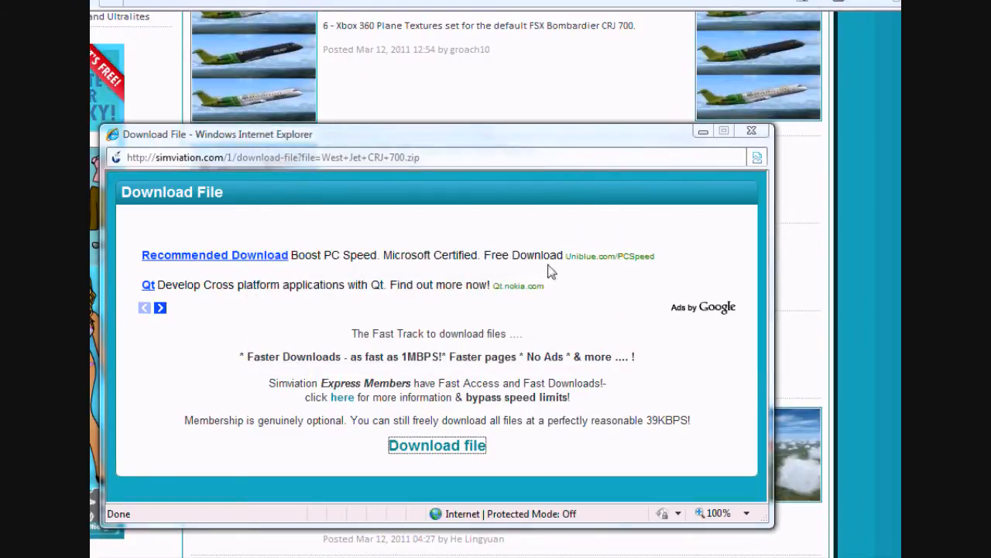
click(751, 130)
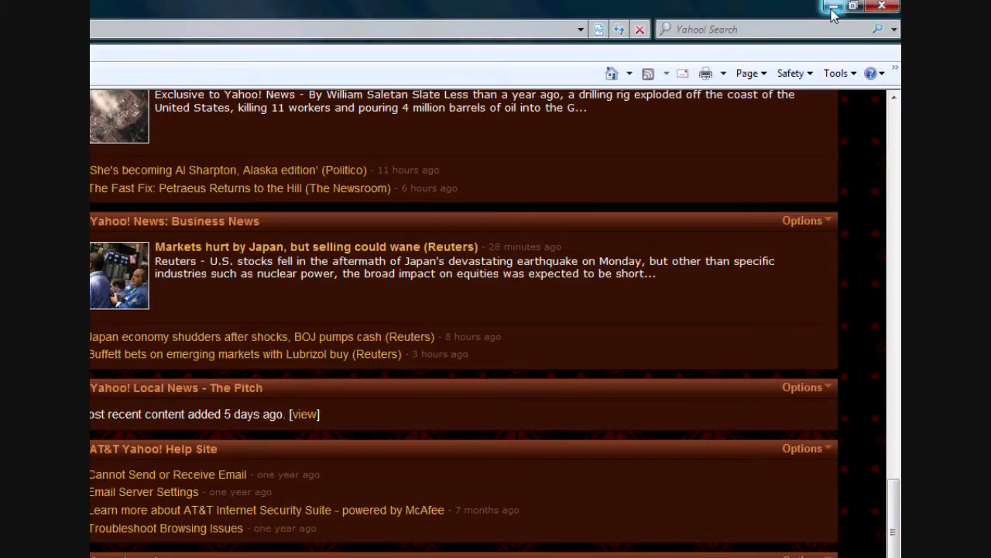
- Extract West-Jet-CRJ-700.zip from the desktop into a West Jet CRJ 700 desktop folder
click(826, 6)
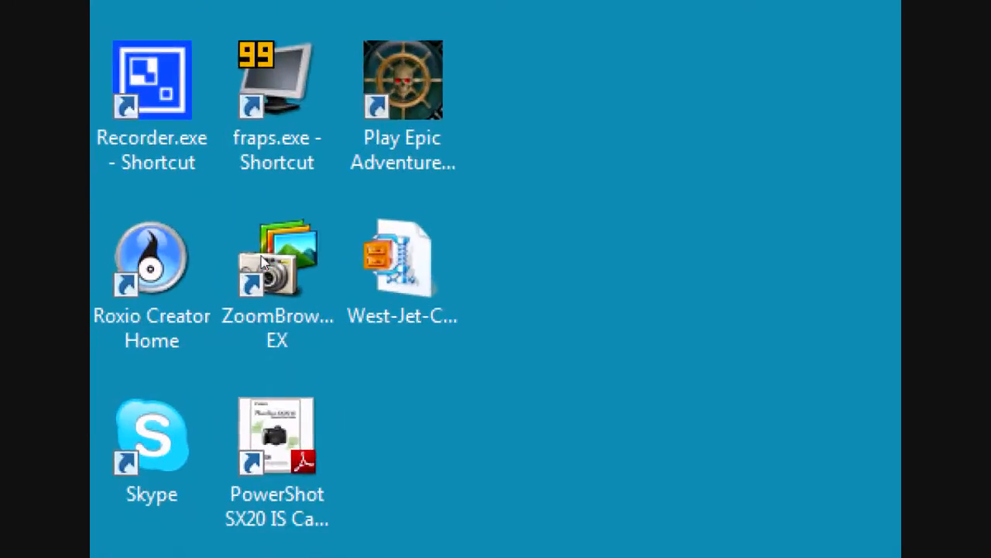
double_click(402, 258)
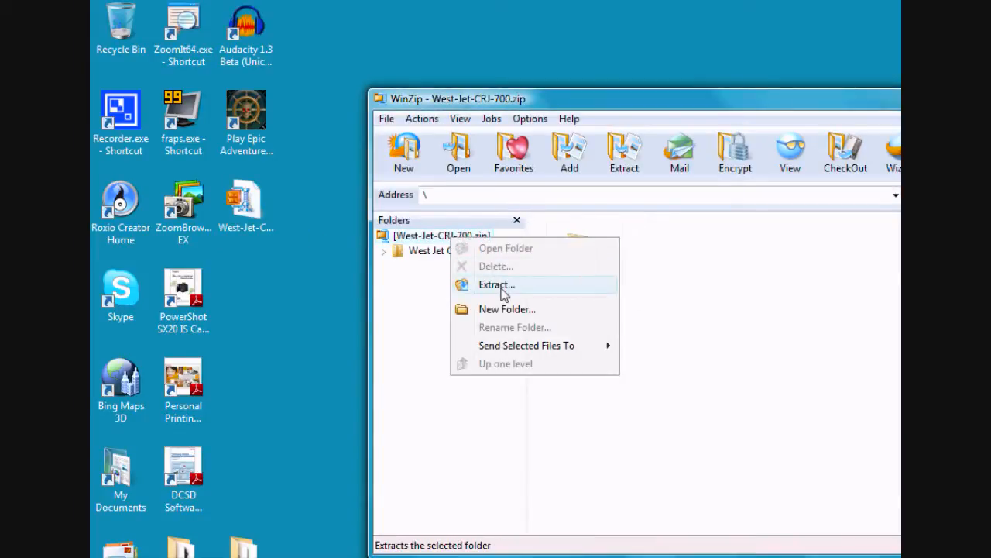
click(497, 284)
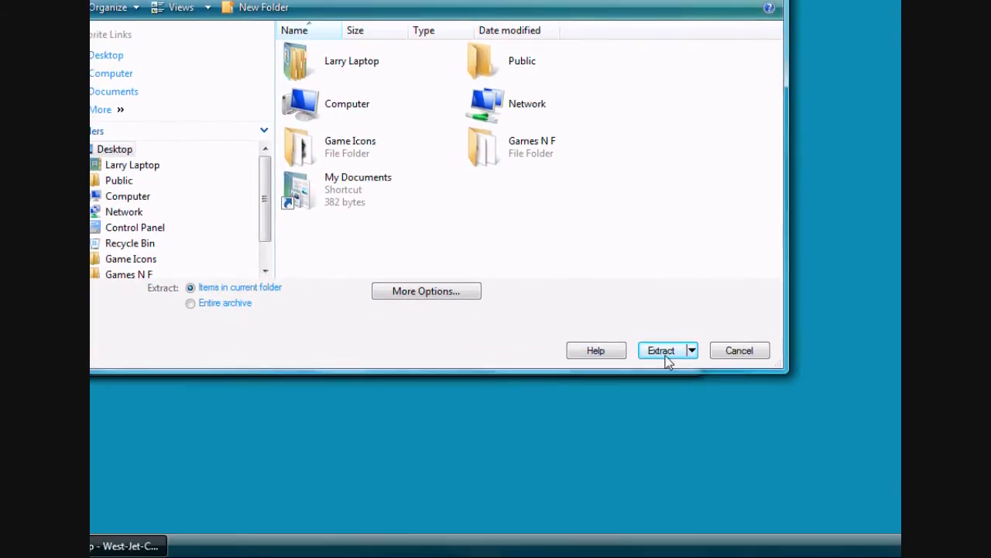
click(661, 350)
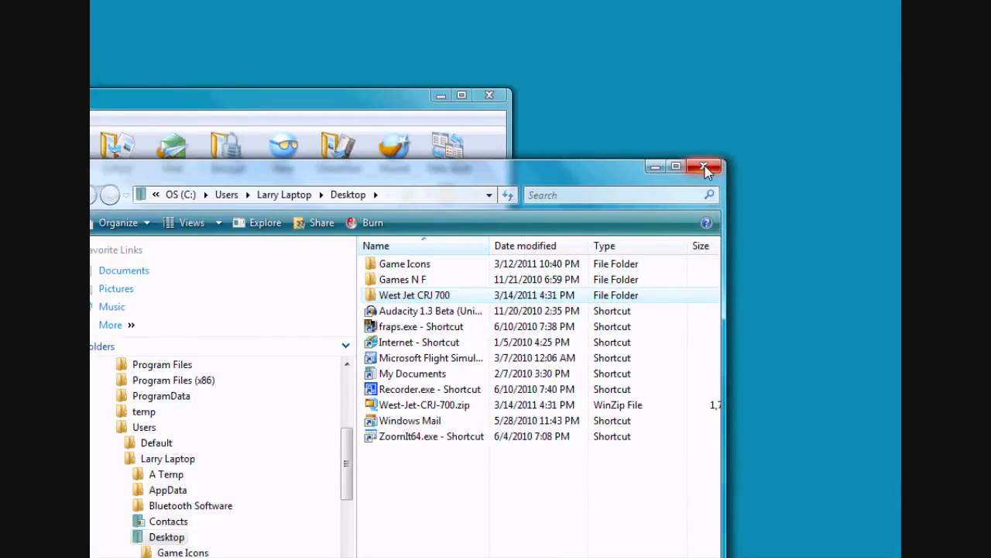
click(704, 166)
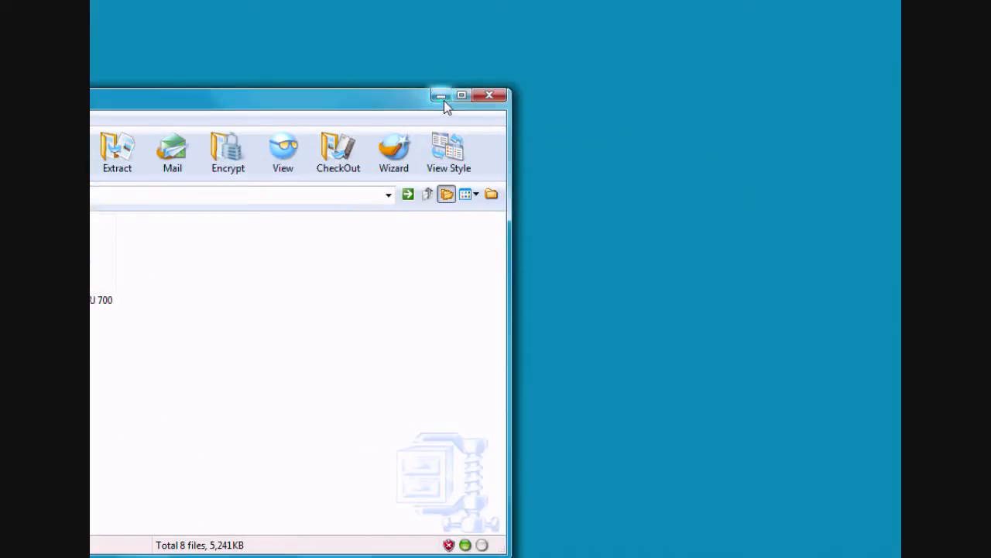
- Open Aircraft File.txt from the extracted folder and select all of its aircraft entry
click(440, 96)
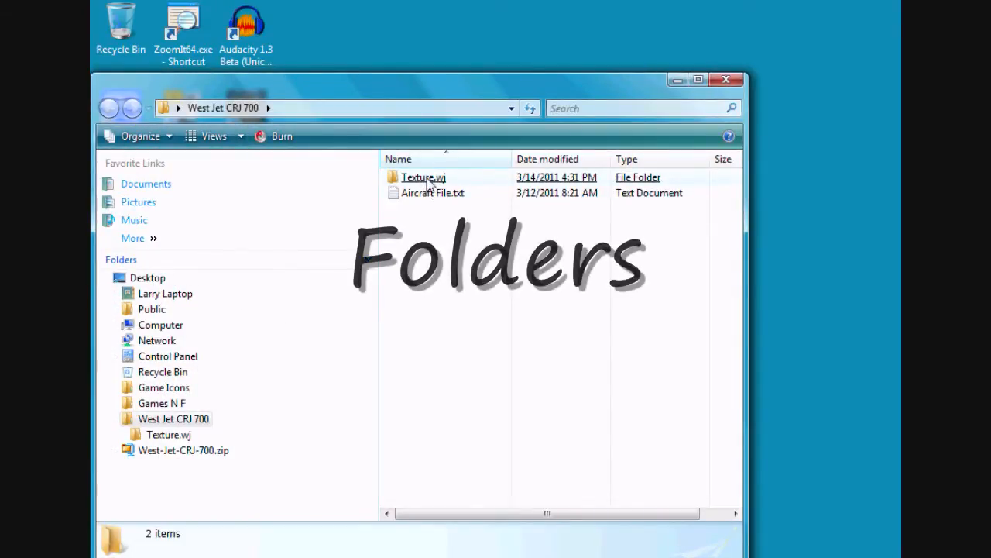
click(424, 177)
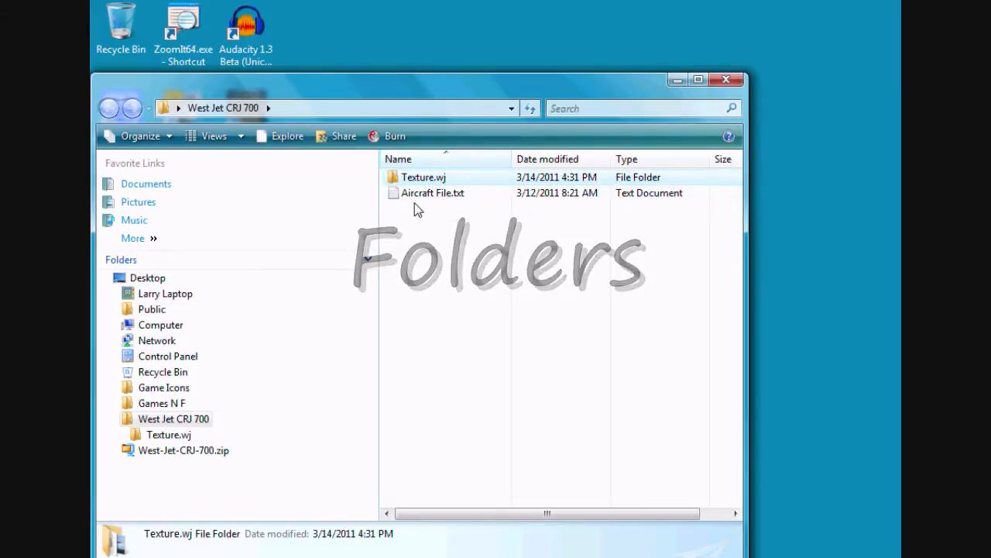
click(432, 193)
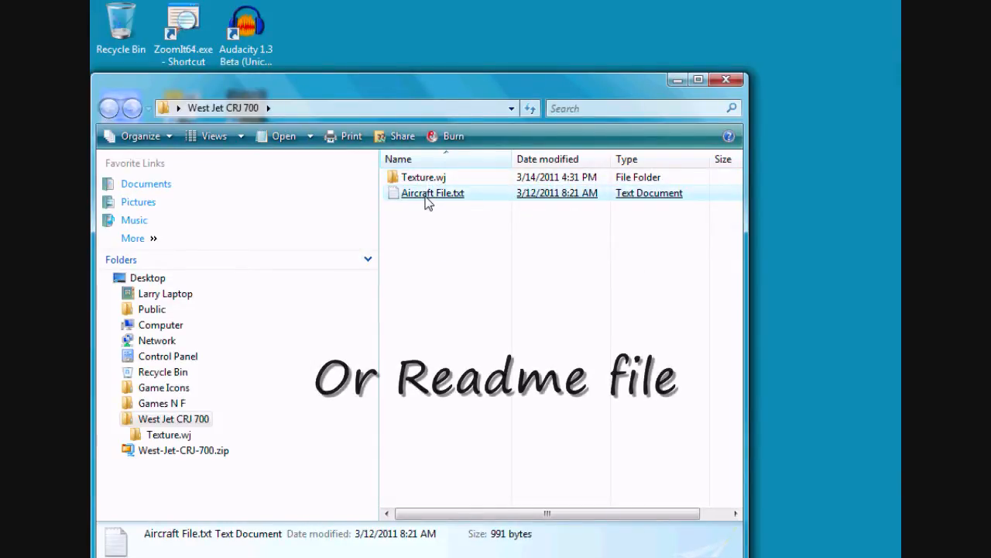
double_click(432, 193)
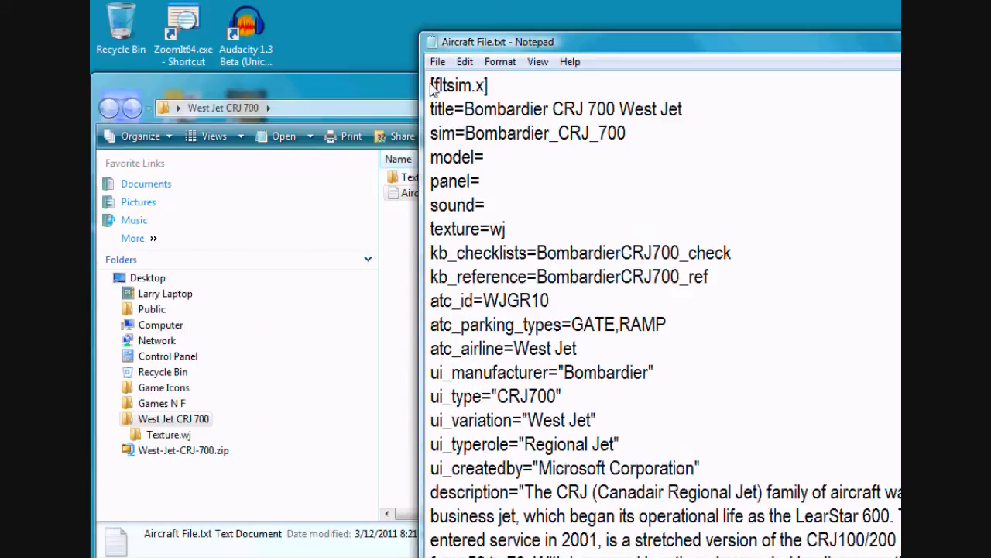
drag(431, 86, 502, 133)
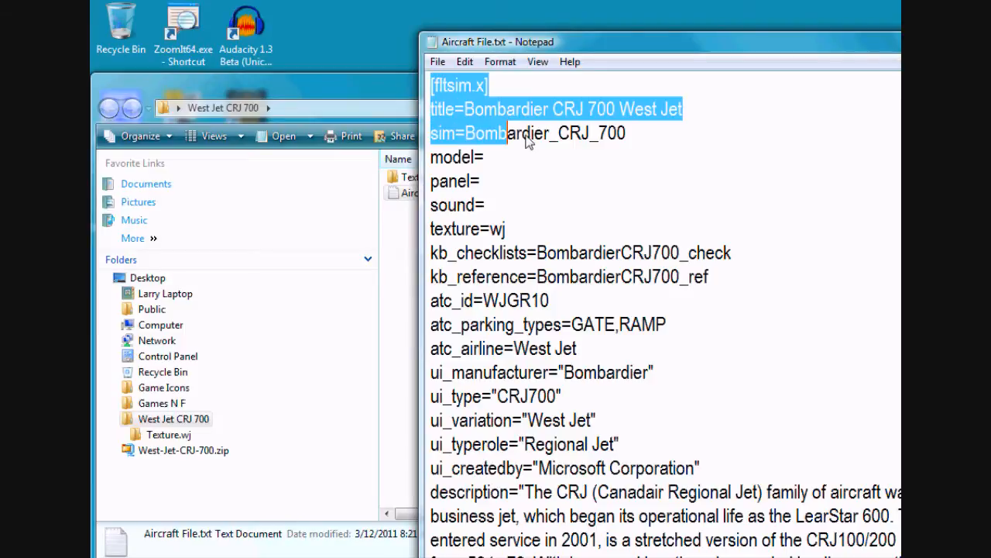
key(ctrl+a)
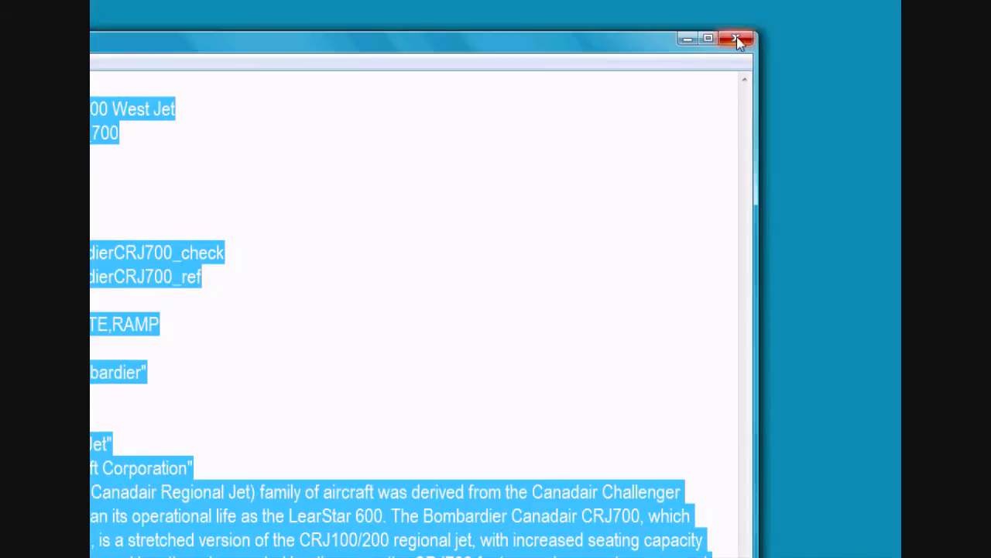
- Close Notepad and browse C:, Program Files (x86), Microsoft Games into Microsoft Flight Simulator X
click(737, 39)
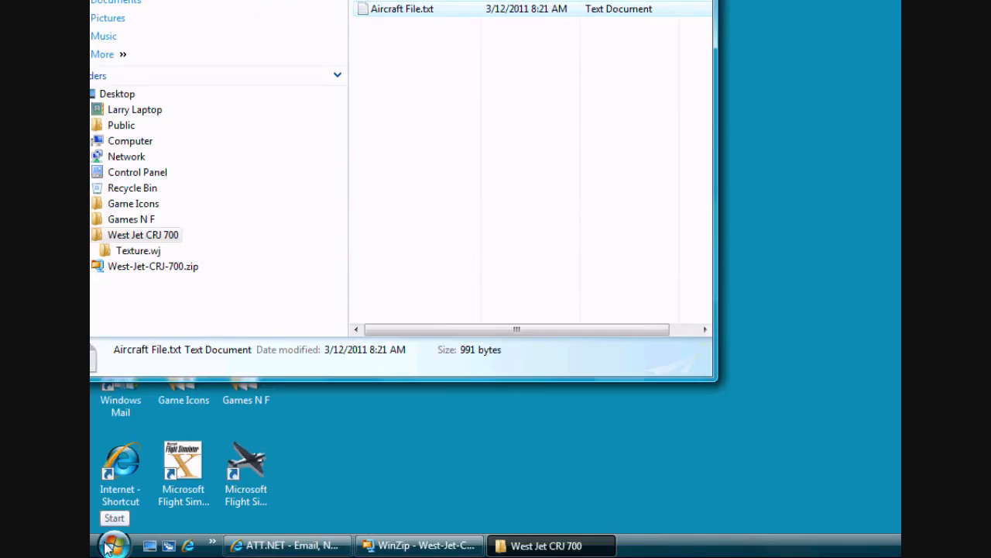
click(114, 544)
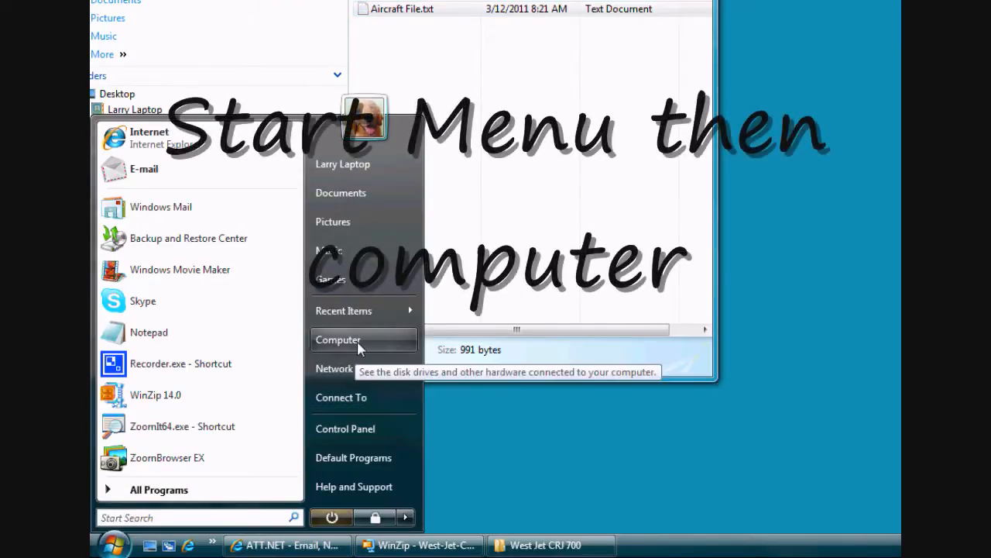
click(337, 340)
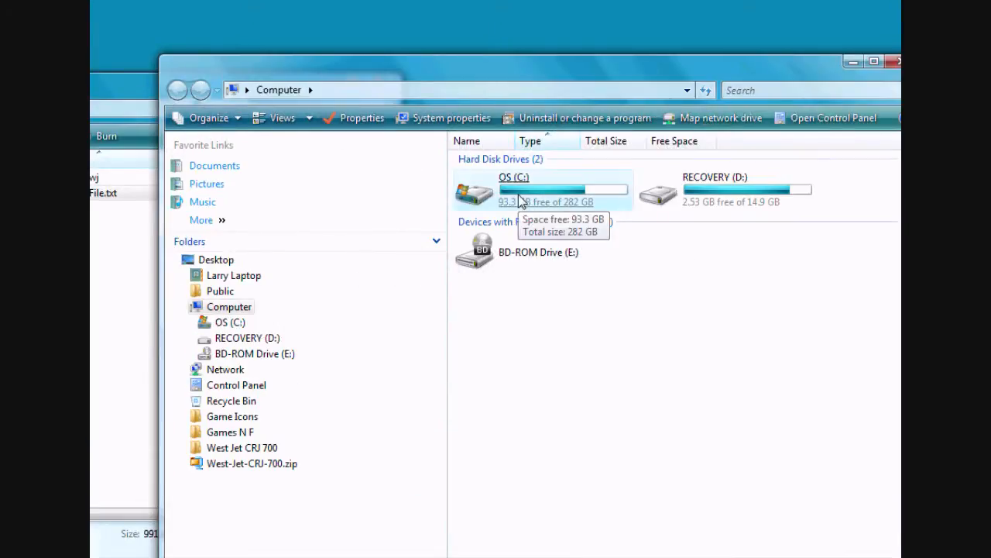
mouse_move(518, 200)
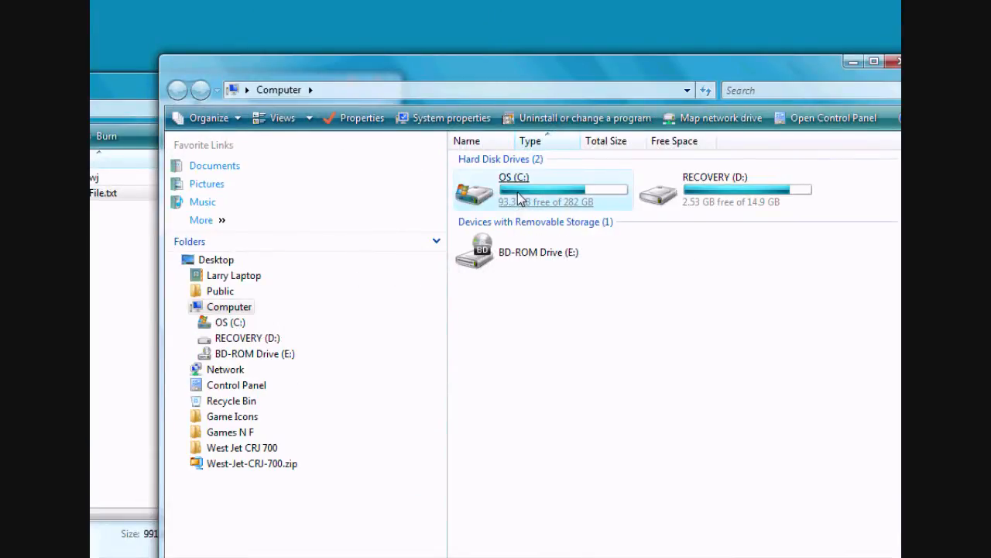
double_click(513, 191)
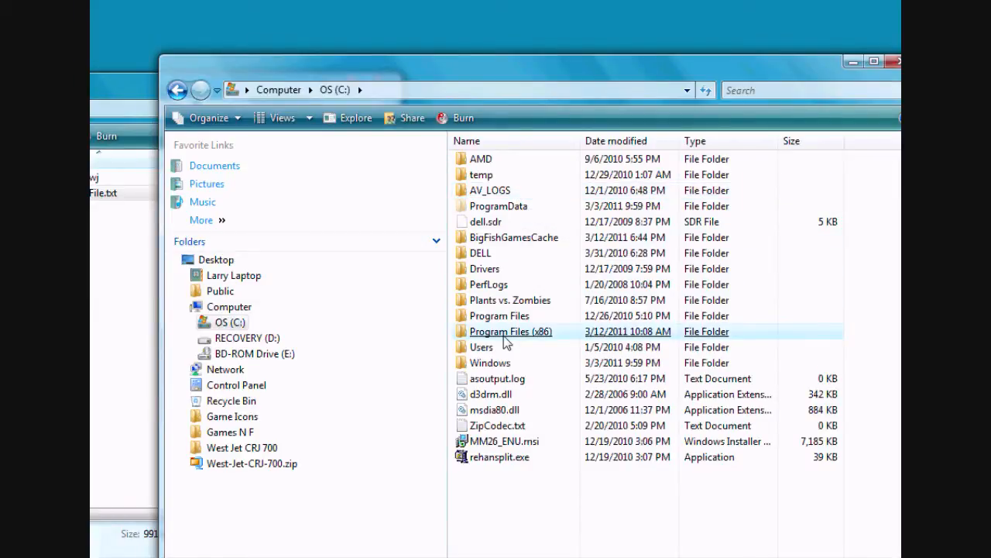
mouse_move(511, 332)
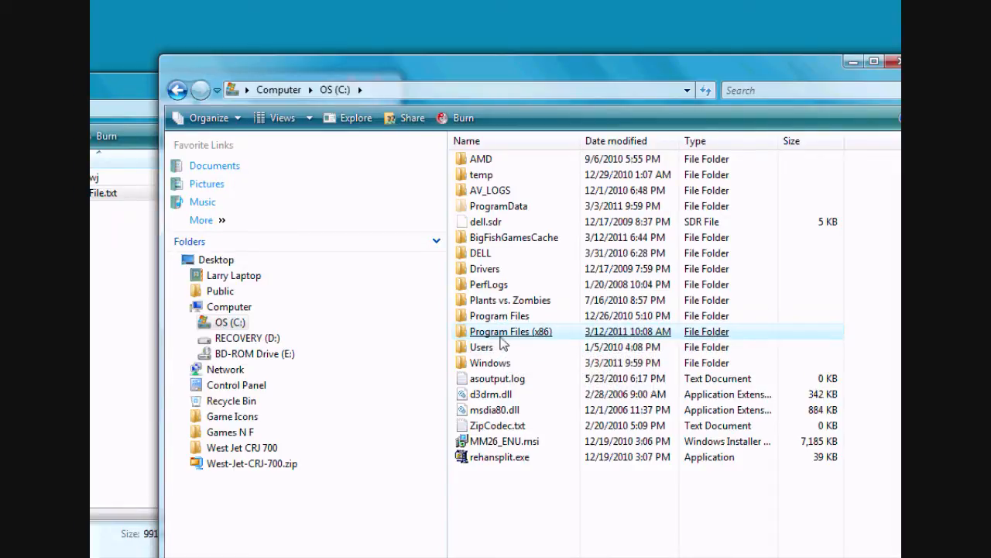
mouse_move(481, 347)
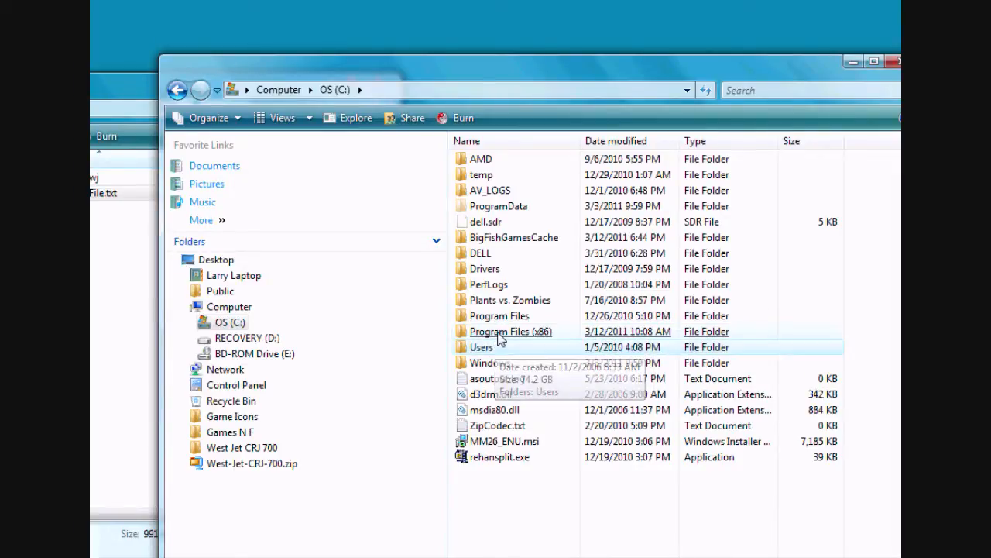
double_click(510, 330)
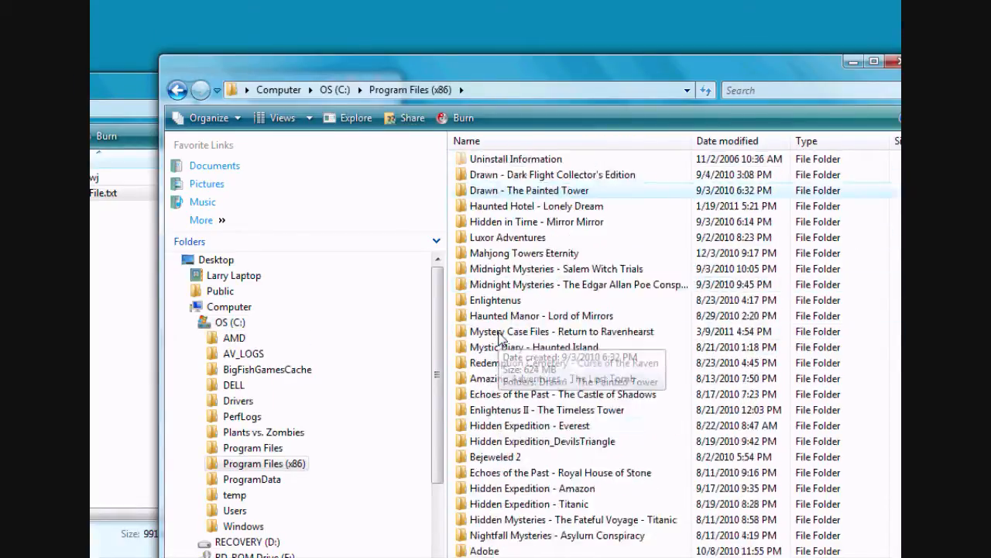
scroll(down, 3)
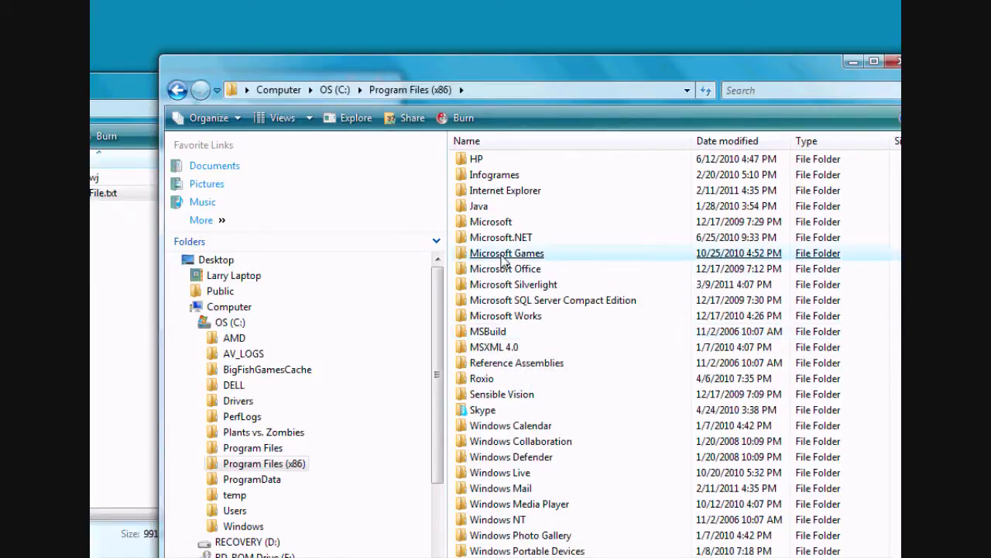
double_click(506, 254)
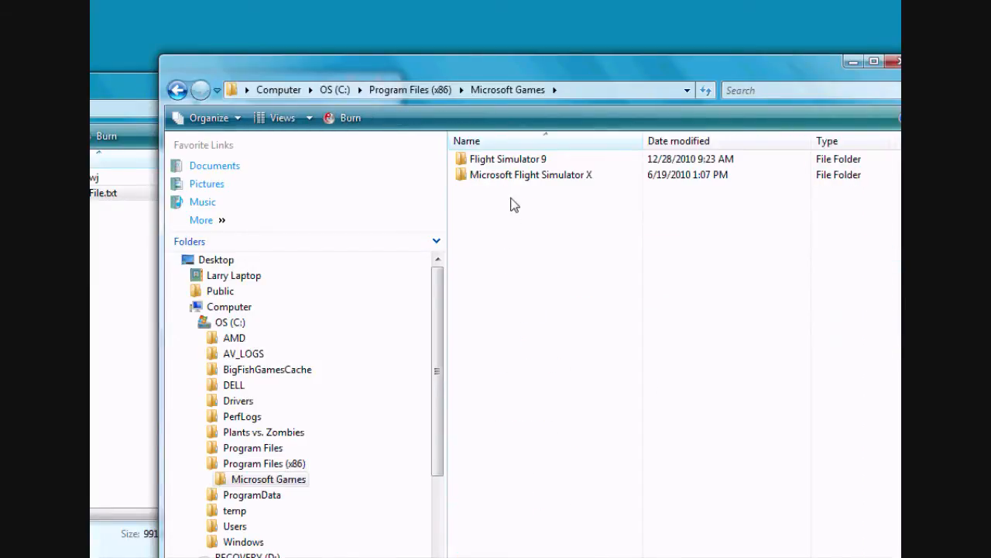
click(530, 174)
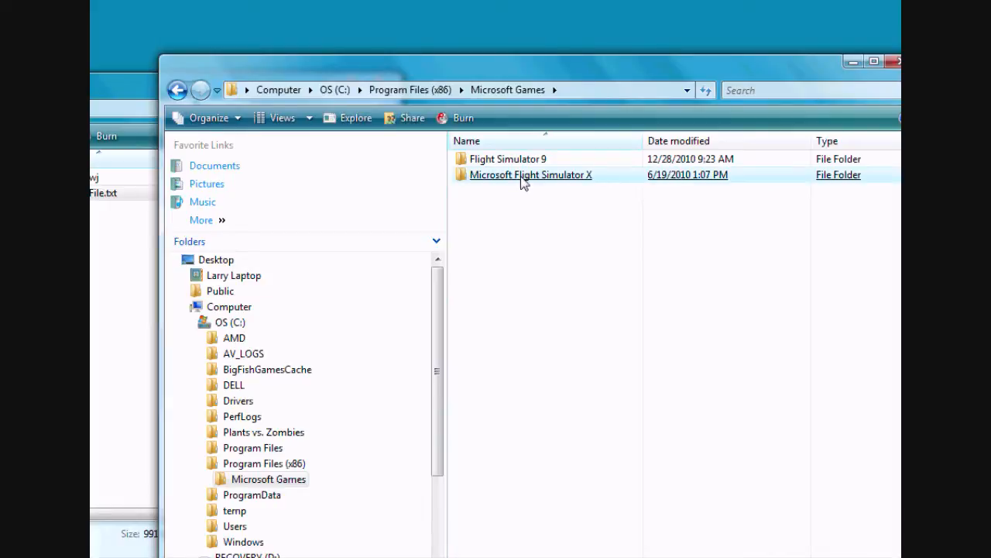
double_click(530, 174)
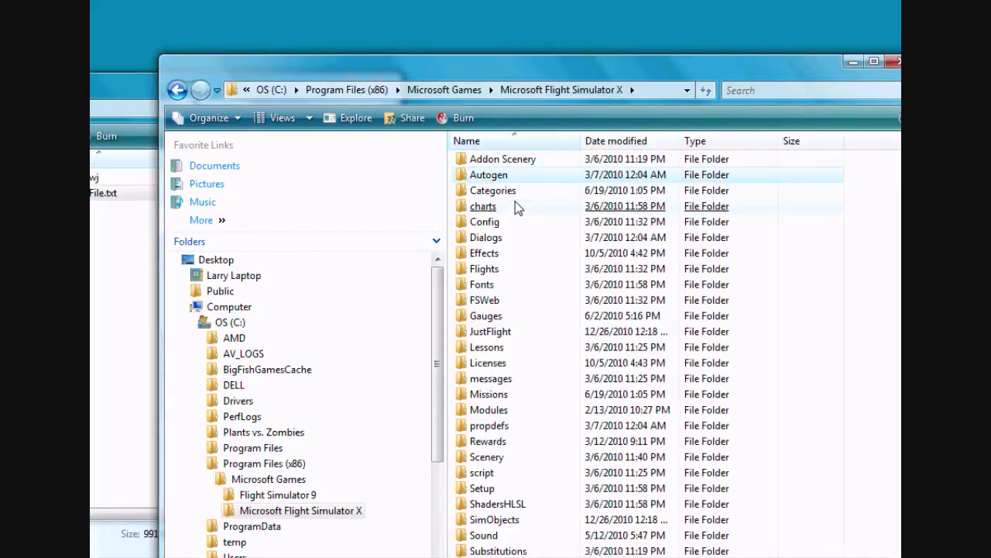
- Drill down through SimObjects and Airplanes into the Bombardier_CRJ_700 folder
scroll(down, 3)
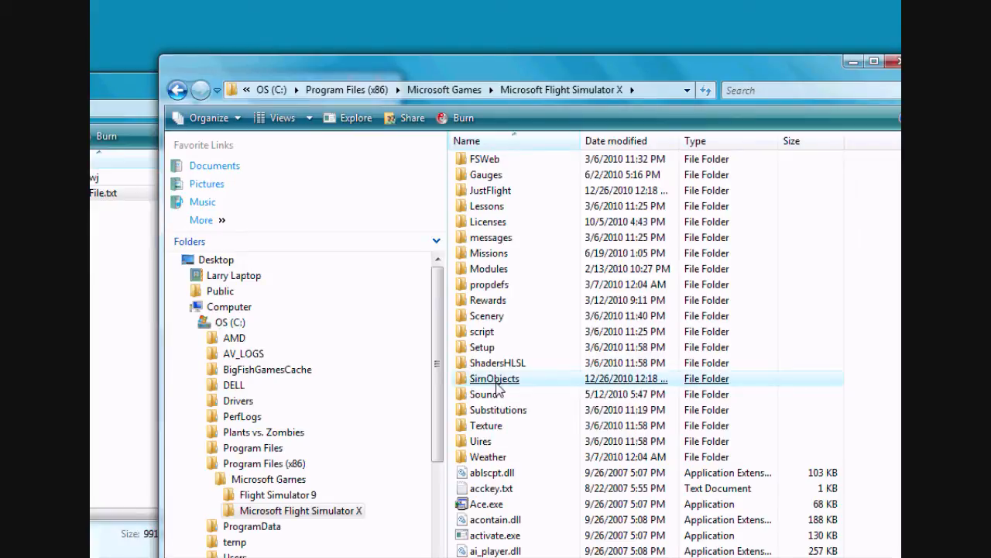
double_click(494, 377)
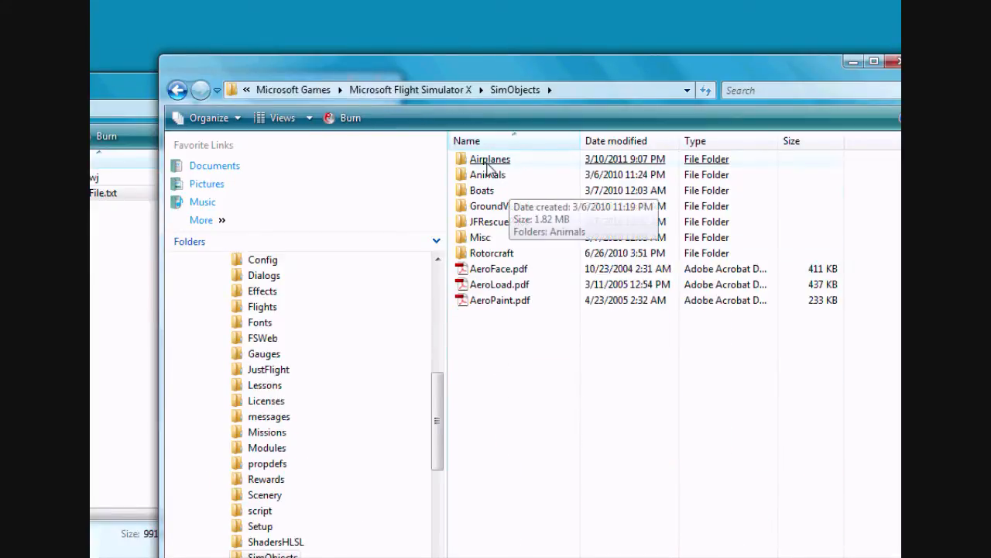
click(489, 159)
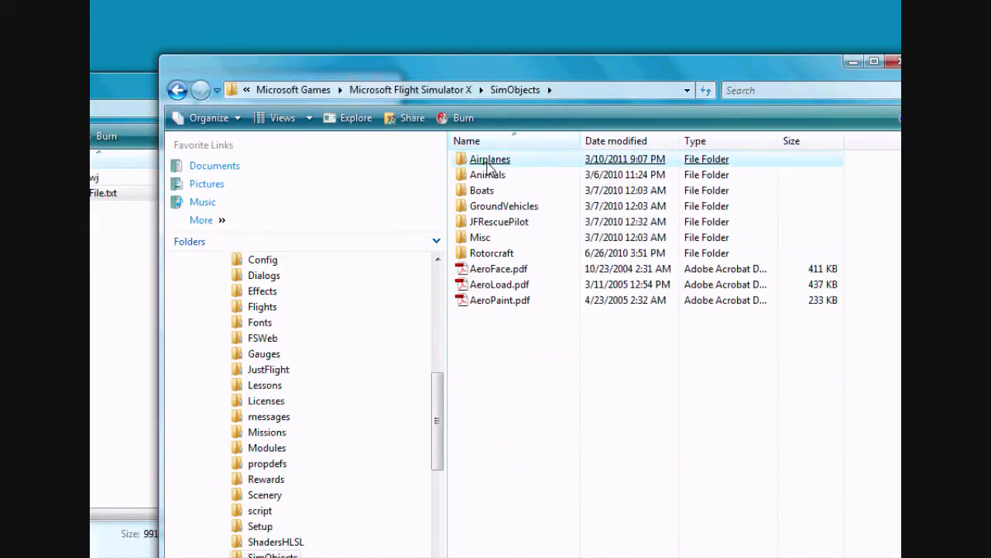
double_click(490, 159)
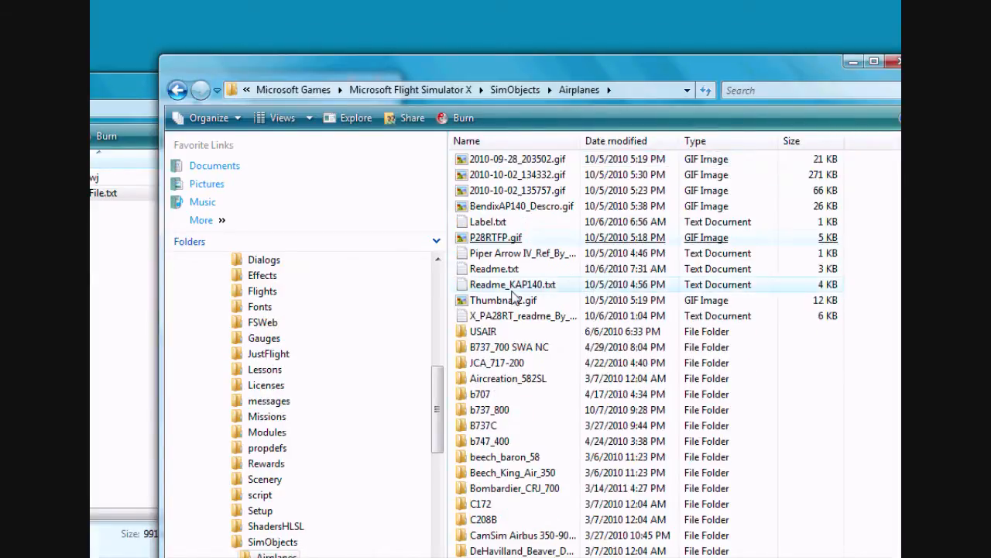
scroll(down, 3)
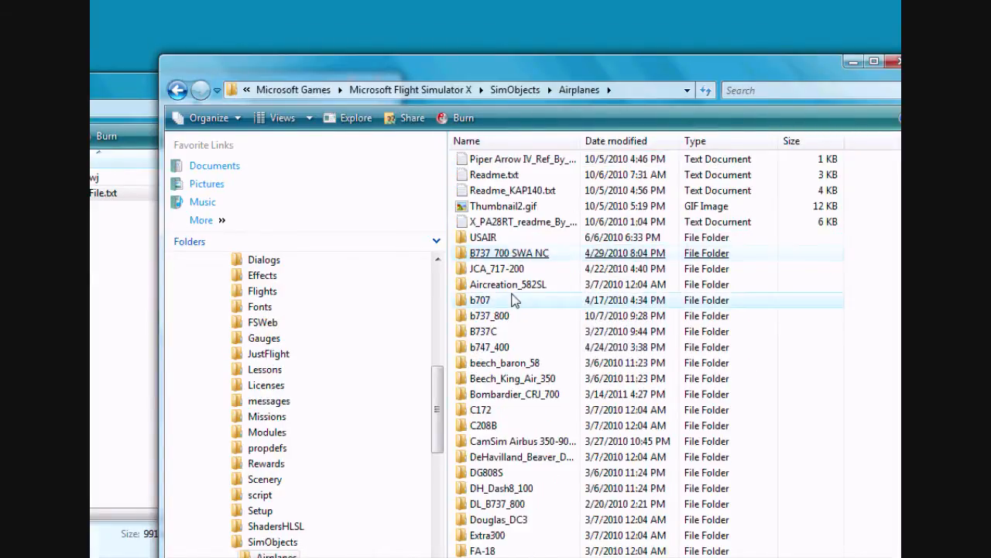
scroll(down, 3)
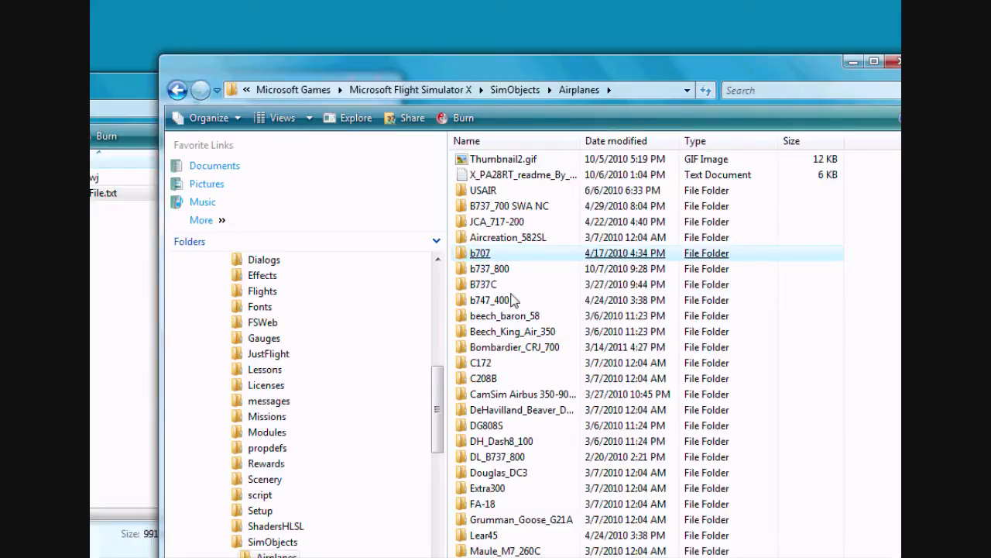
mouse_move(514, 347)
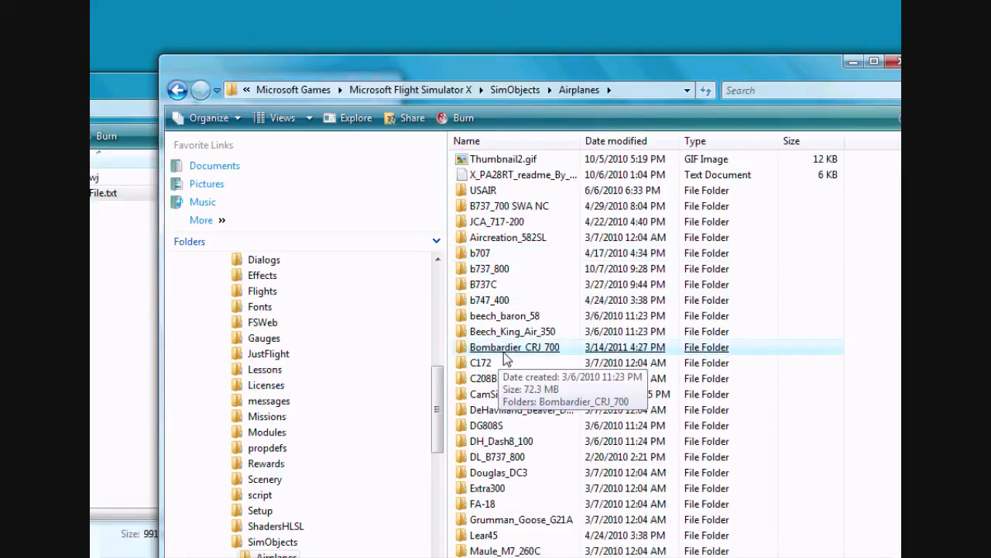
double_click(515, 347)
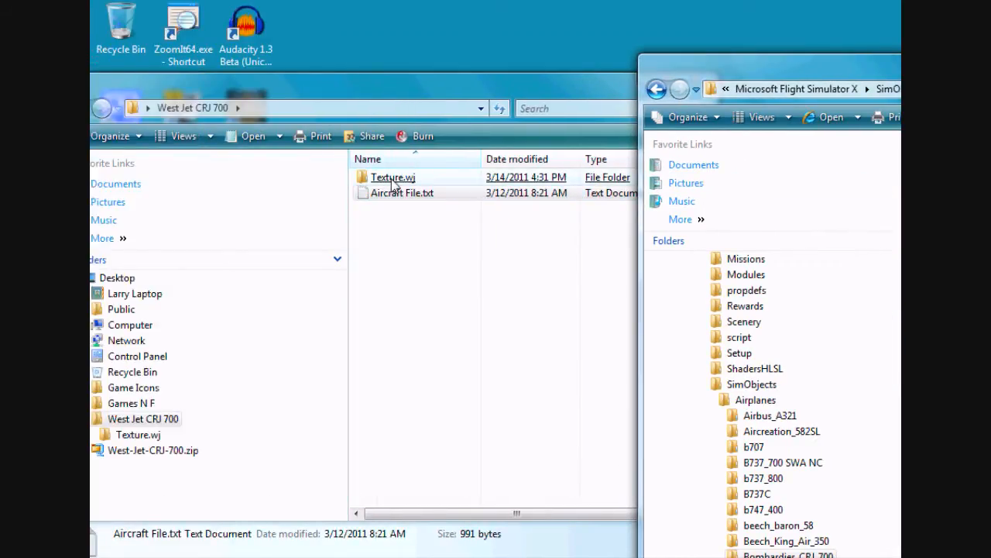
- Copy the Texture.wj folder into Bombardier_CRJ_700 and select aircraft.cfg
right_click(393, 177)
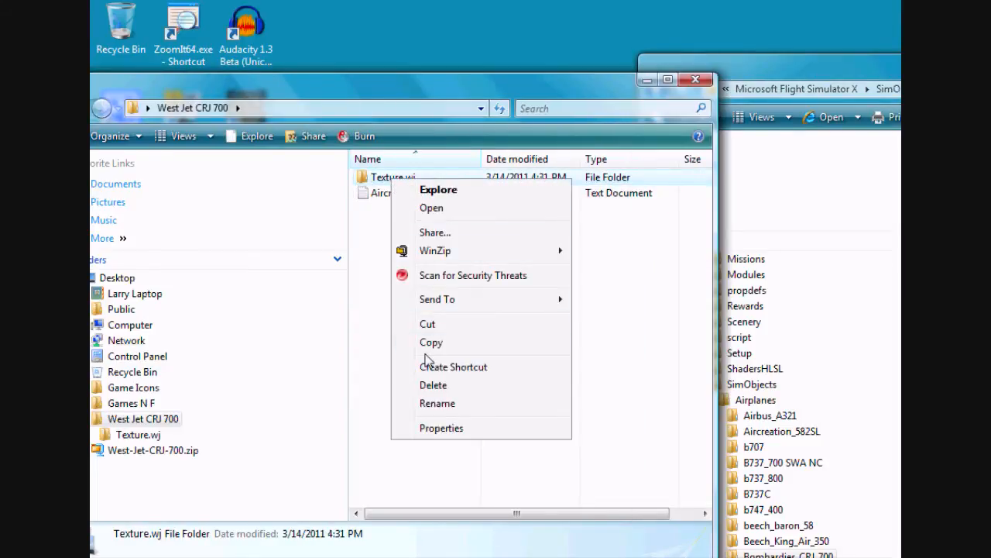
click(431, 342)
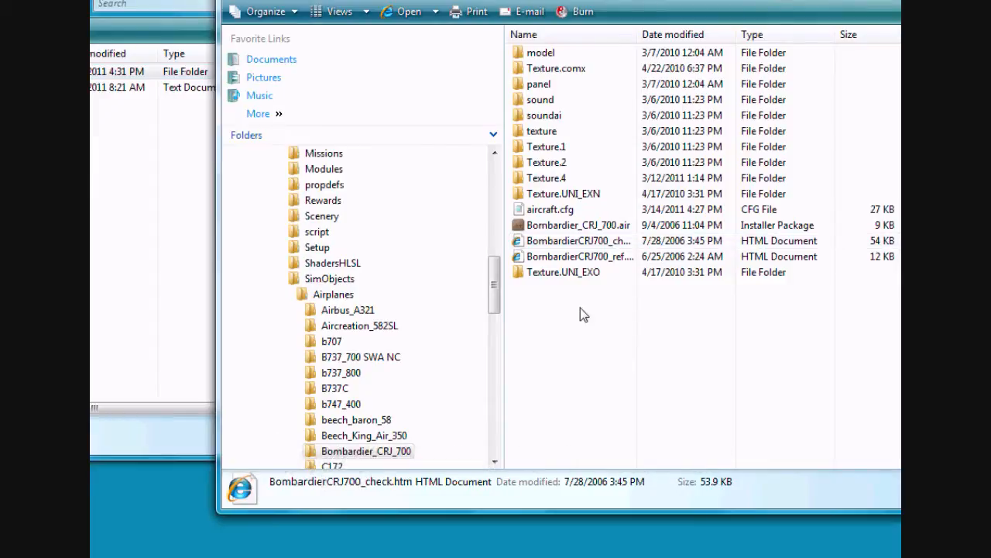
right_click(584, 314)
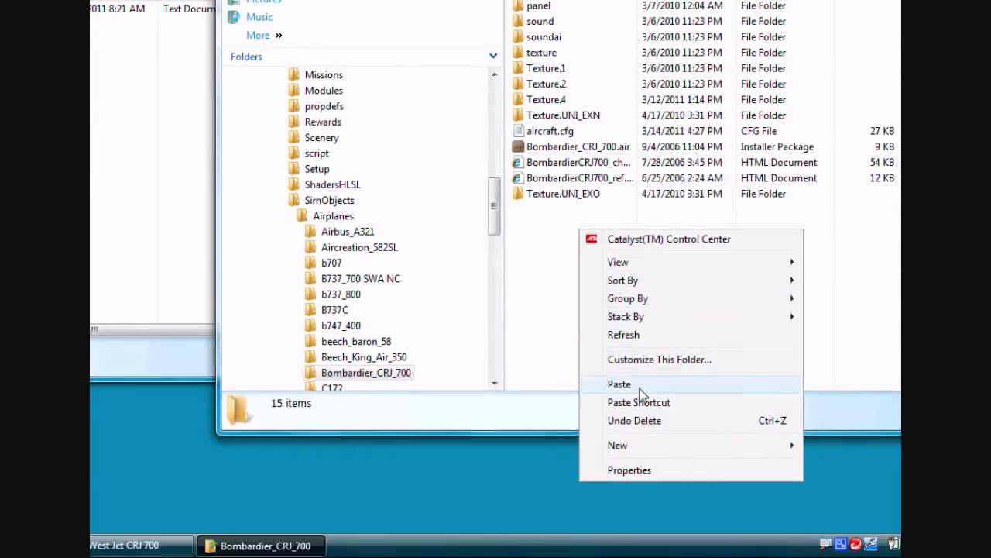
click(618, 383)
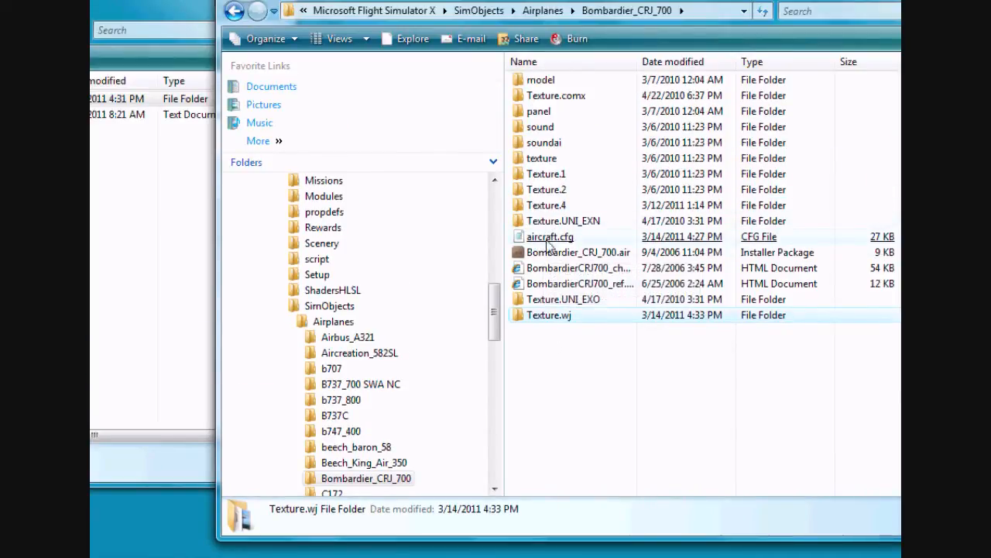
click(550, 236)
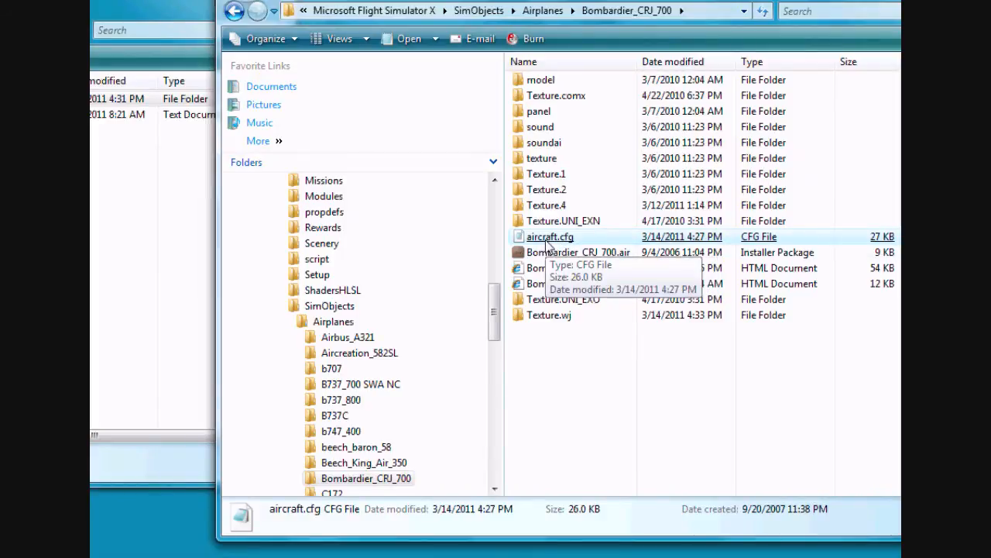
- Open aircraft.cfg and place the cursor in the blank lines after [fltsim.5], above [General]
double_click(550, 236)
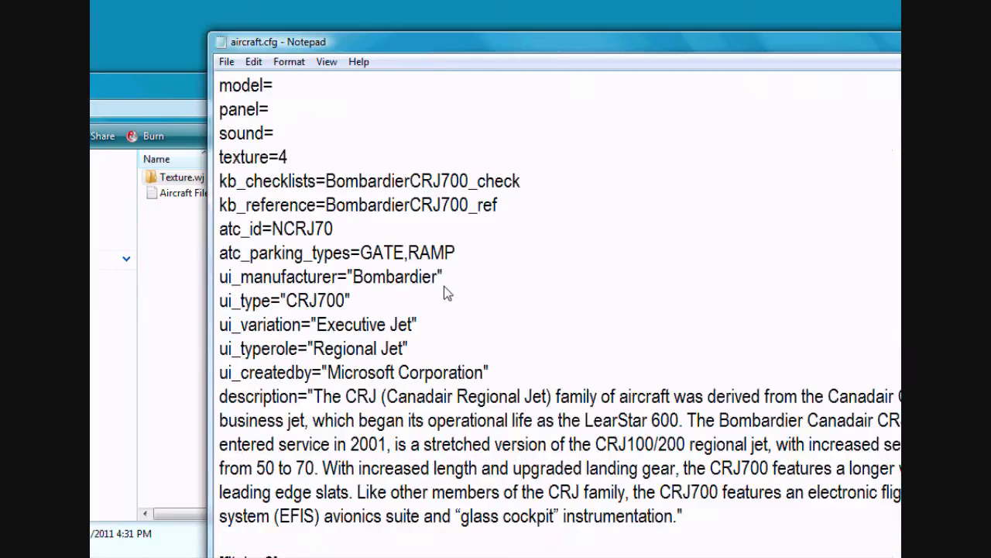
scroll(up, 3)
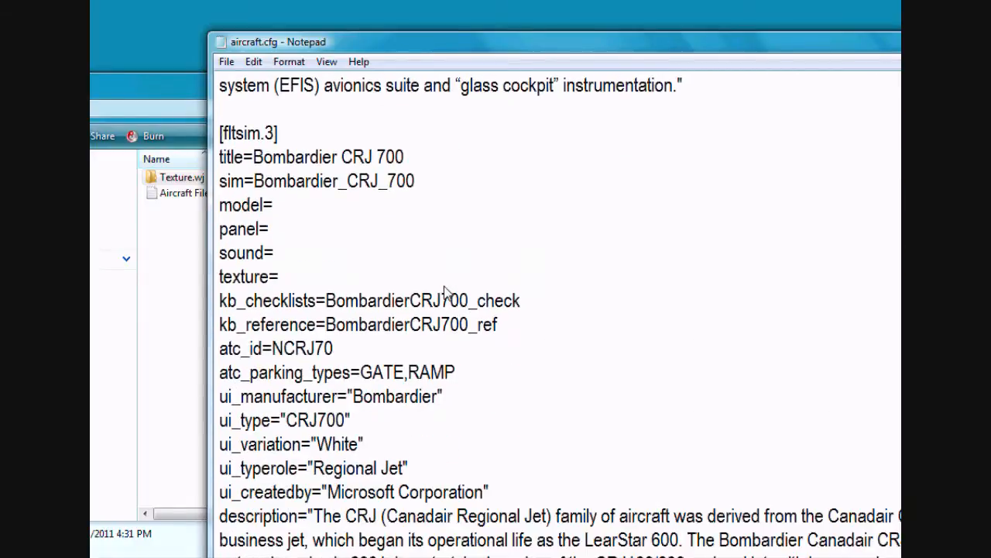
scroll(down, 3)
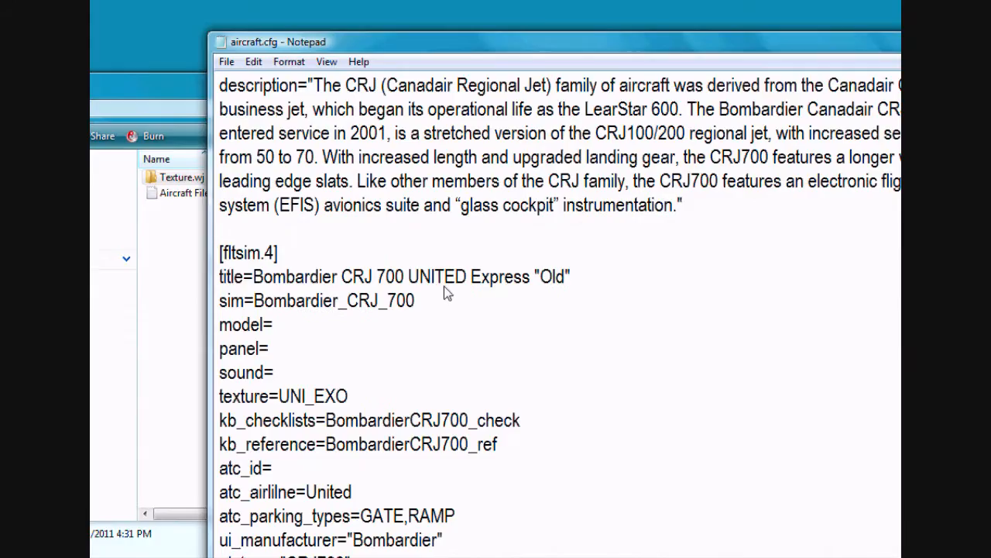
scroll(down, 3)
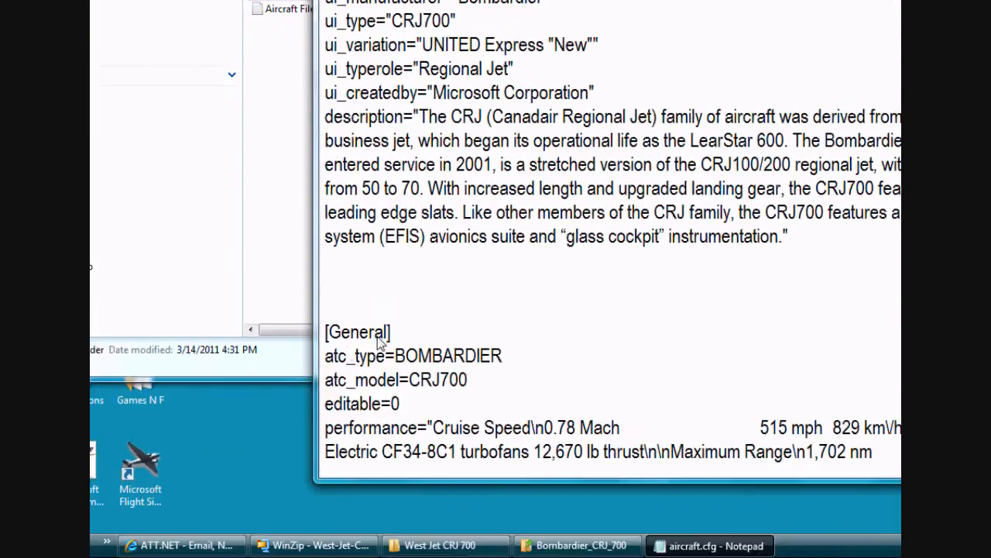
scroll(up, 3)
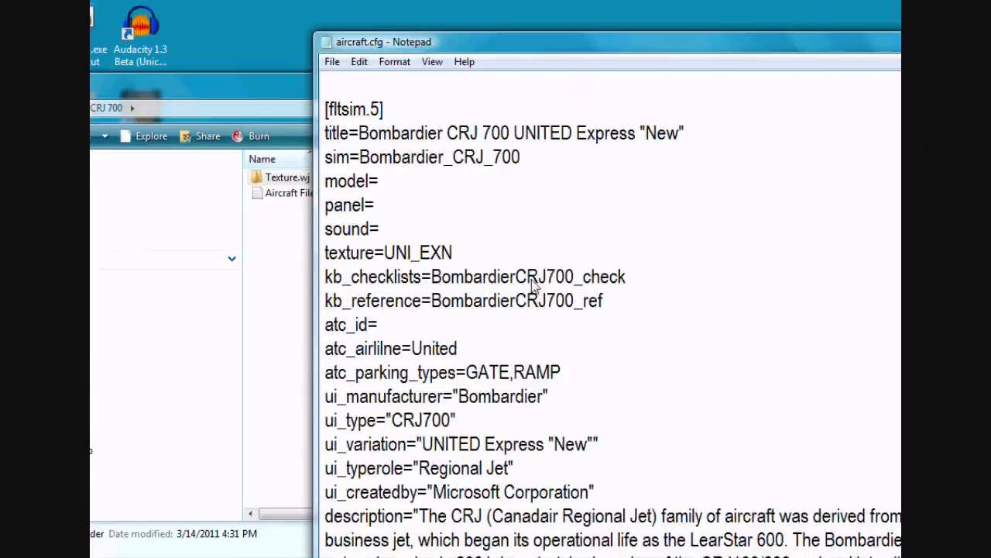
scroll(down, 3)
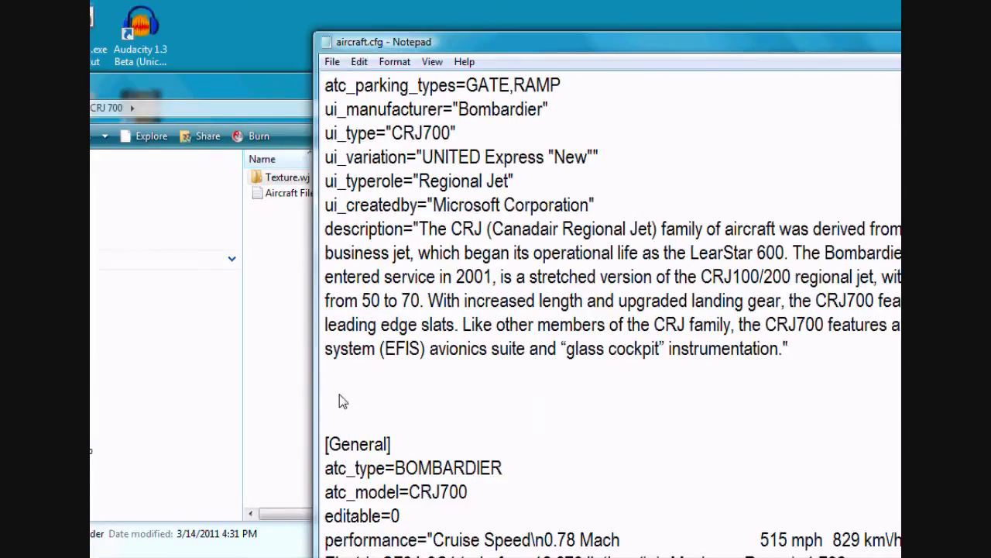
mouse_move(333, 400)
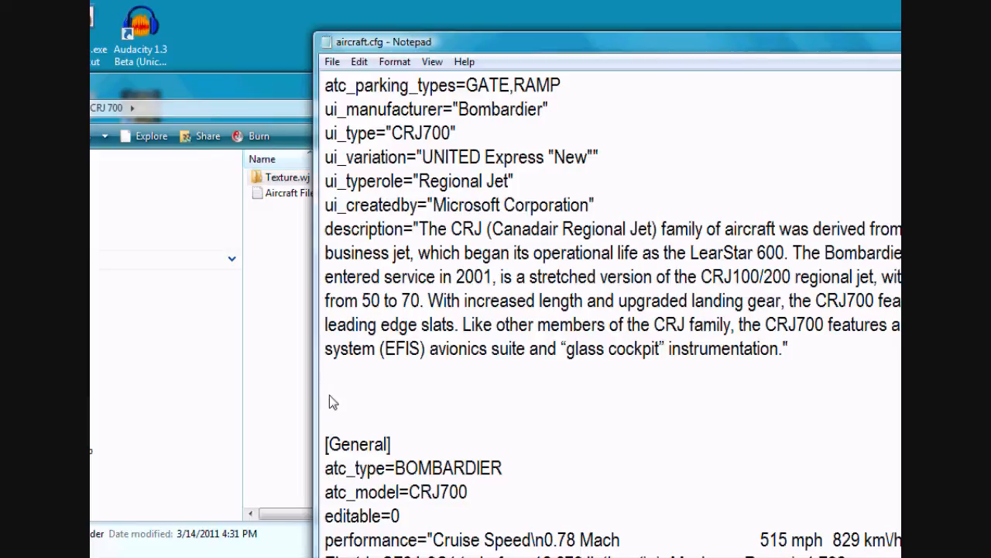
click(326, 397)
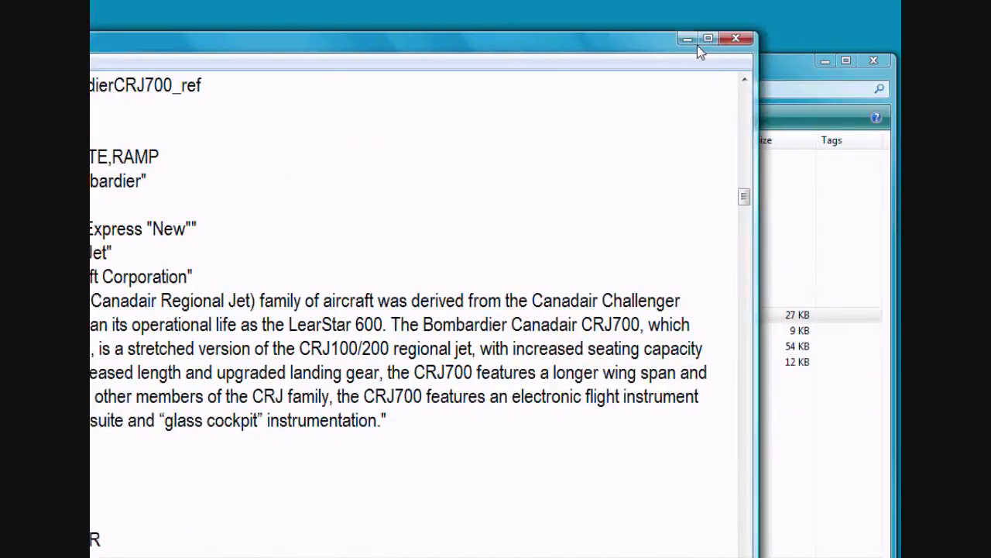
- Copy the West Jet entry from Aircraft File.txt and reopen aircraft.cfg at the insertion point
click(735, 38)
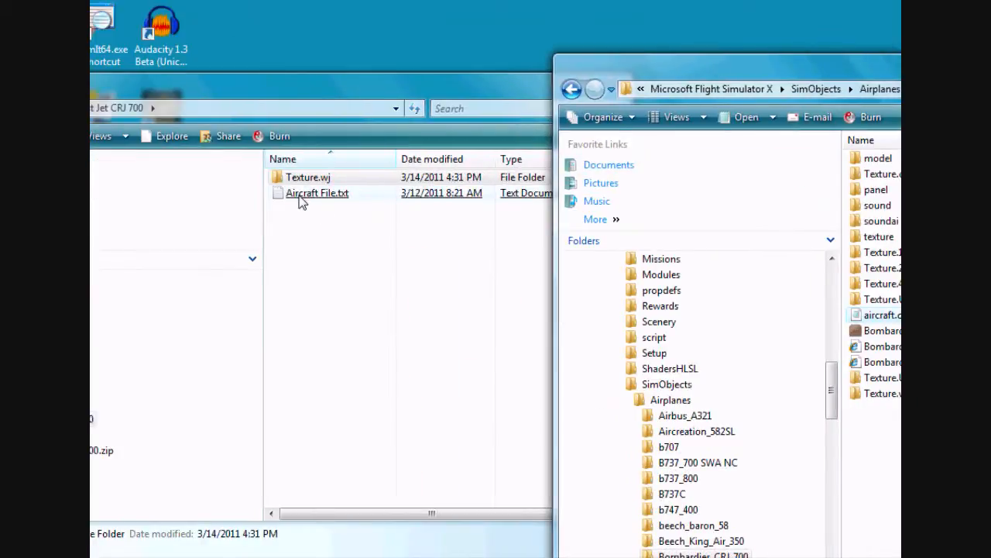
double_click(317, 193)
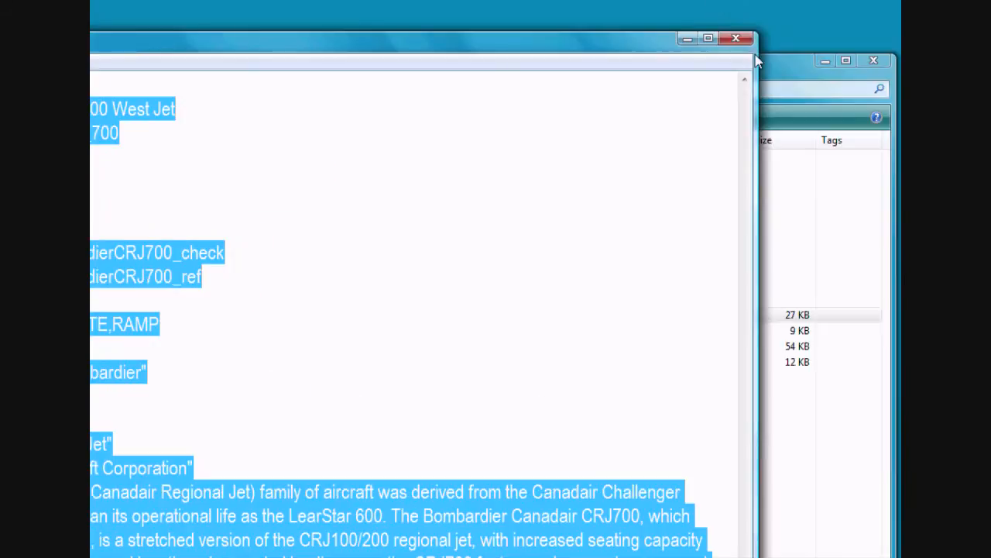
click(735, 38)
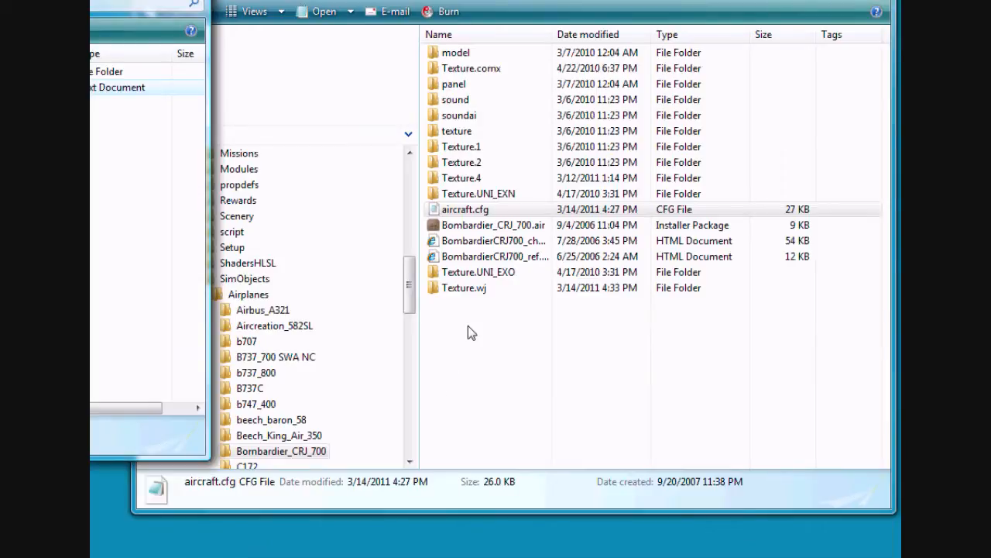
click(465, 209)
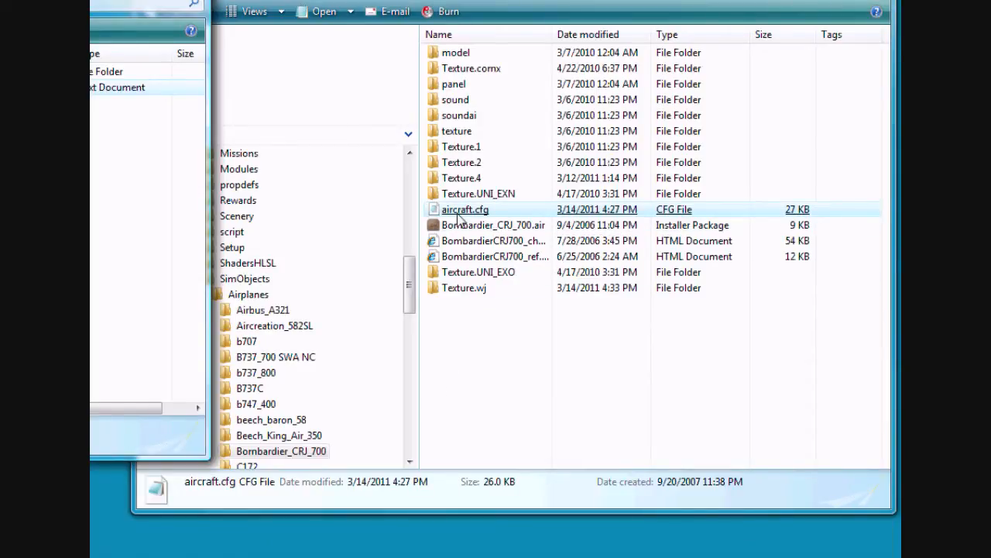
double_click(465, 209)
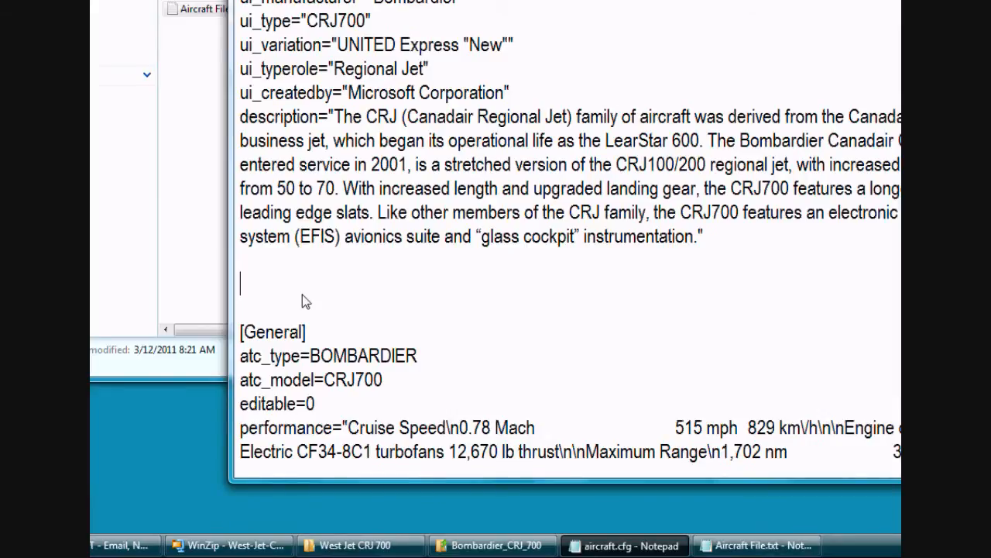
scroll(up, 3)
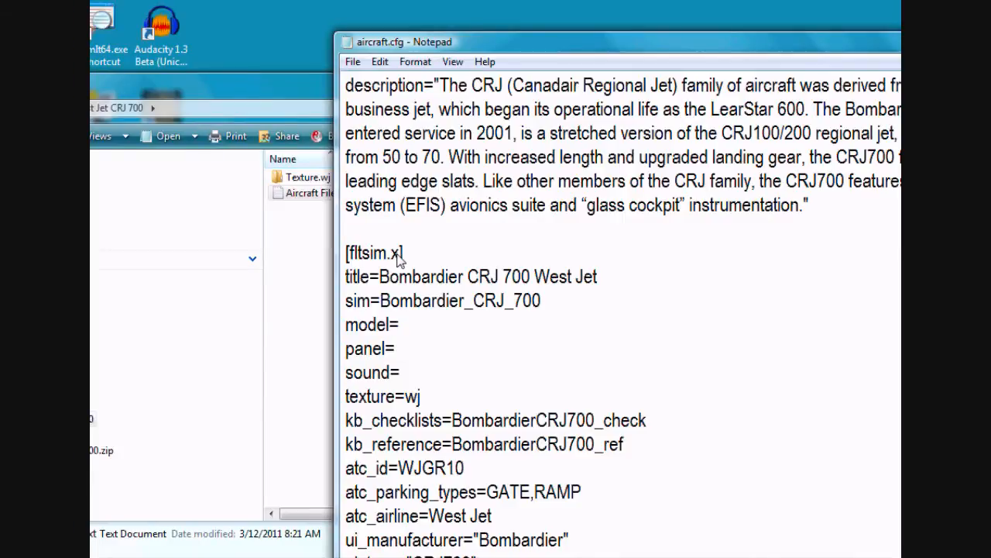
mouse_move(416, 364)
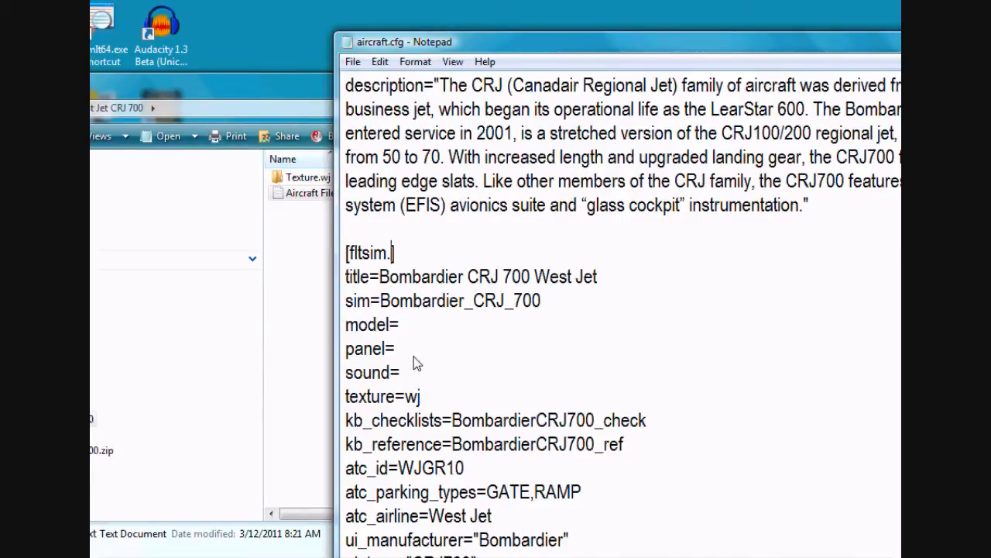
- Change [fltsim.x] to [fltsim.6], save aircraft.cfg, and close Notepad and the Explorer window
text(6)
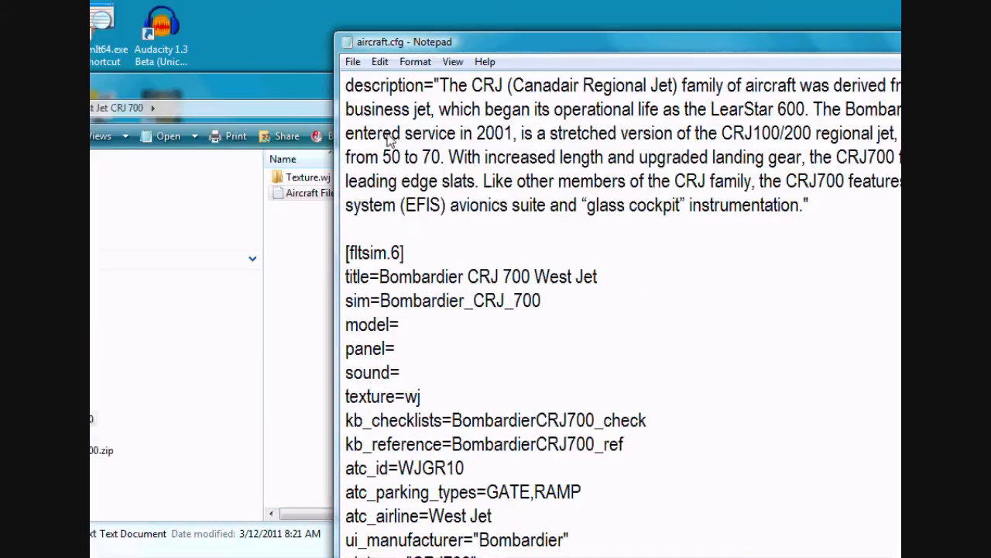
click(353, 61)
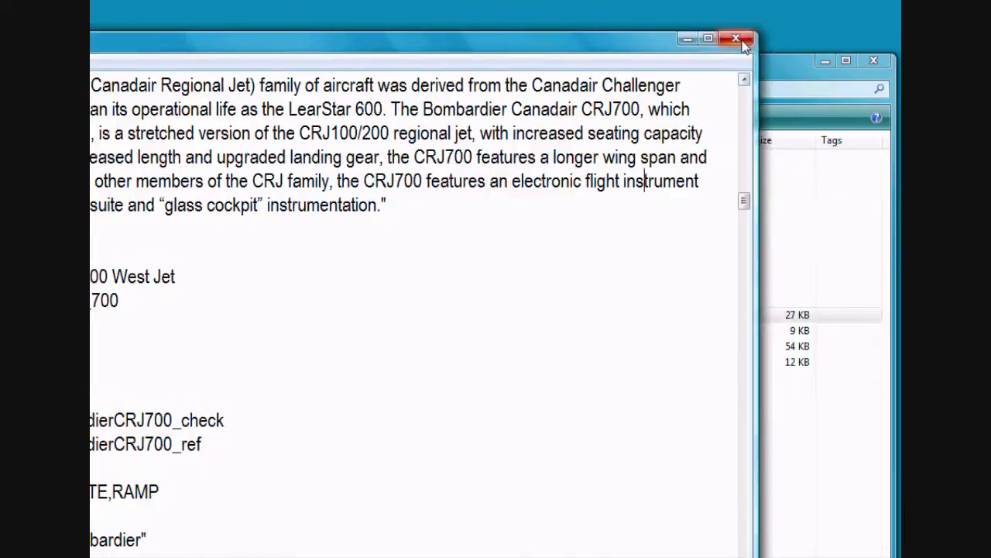
click(735, 39)
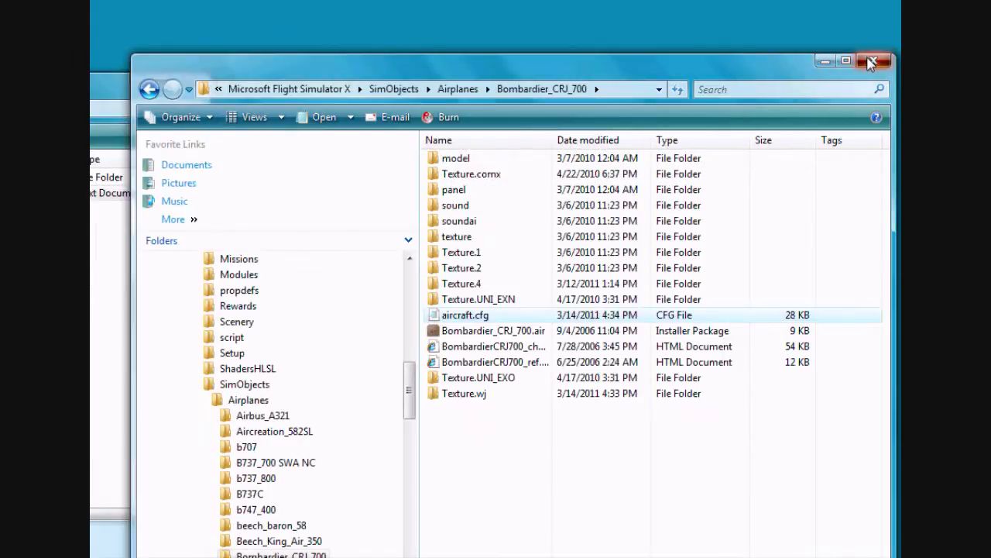
click(870, 61)
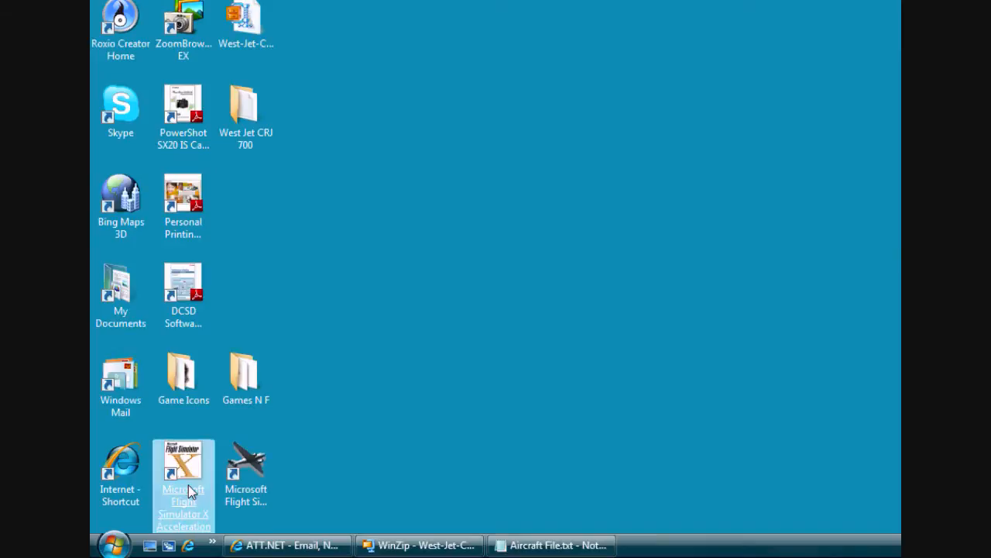
- Launch Flight Simulator X Acceleration and open the aircraft selection list from Free Flight
double_click(183, 468)
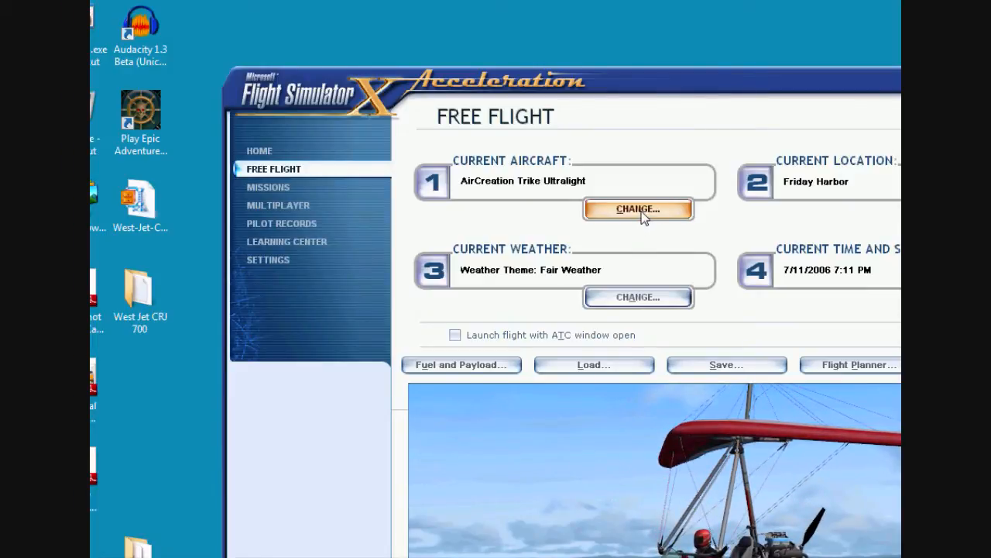
mouse_move(649, 240)
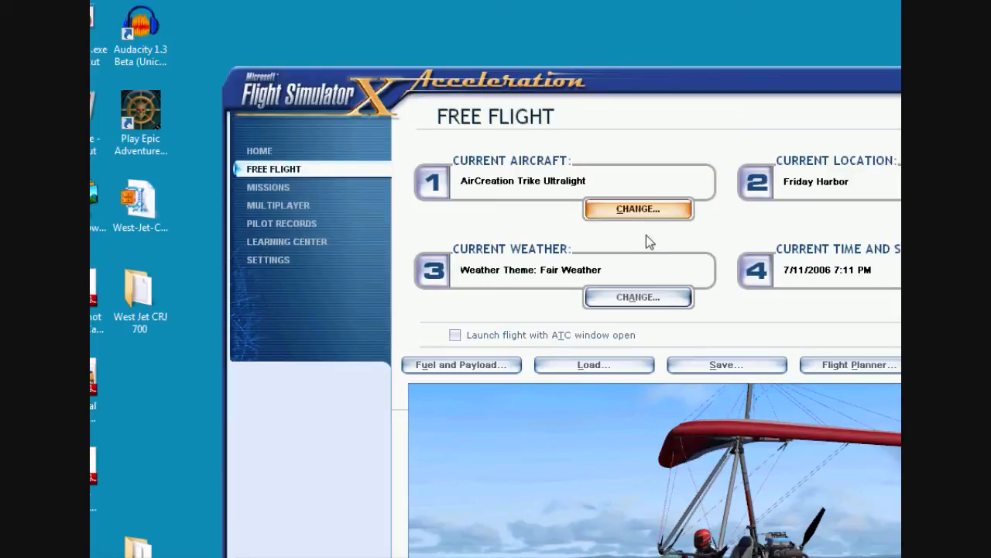
mouse_move(654, 262)
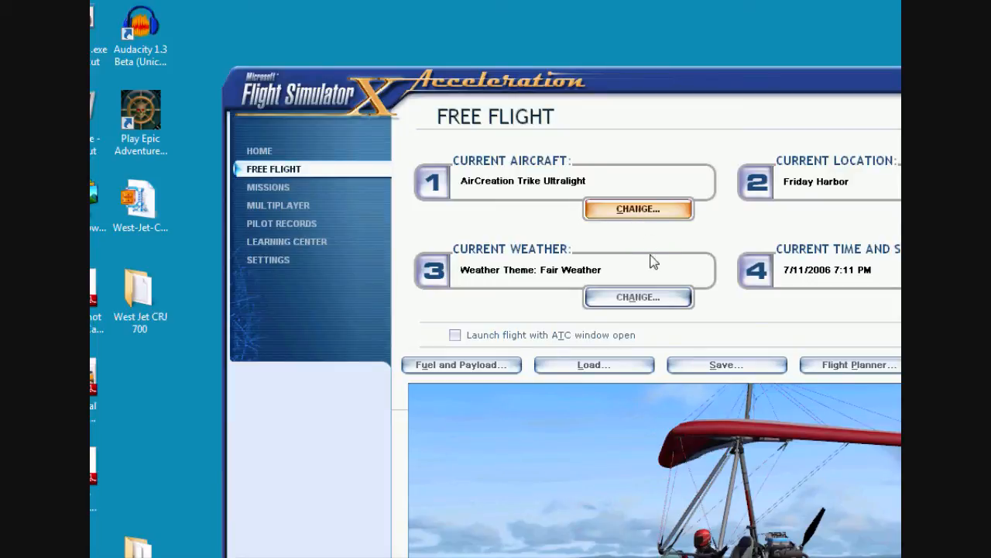
click(637, 208)
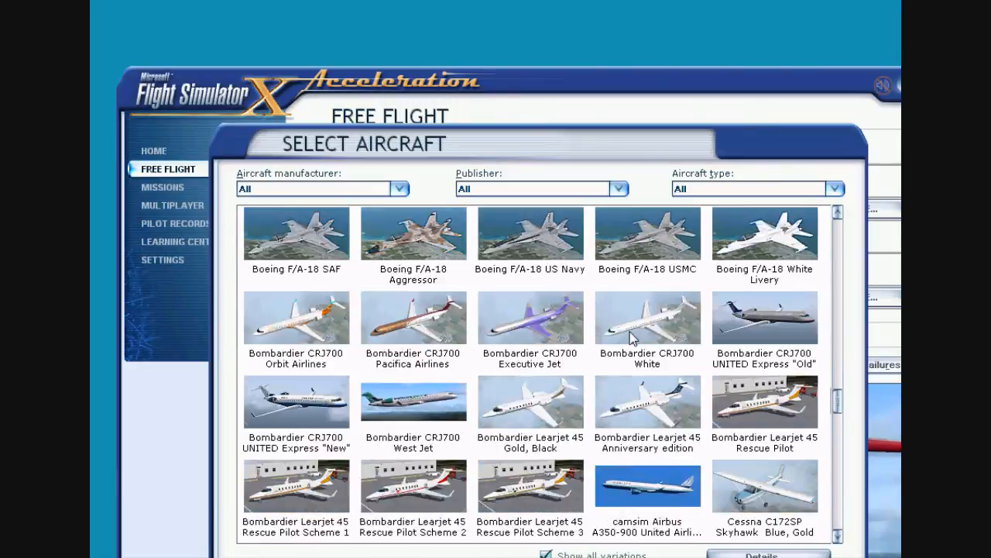
- Choose the Bombardier CRJ700 West Jet livery as the Free Flight aircraft
scroll(down, 3)
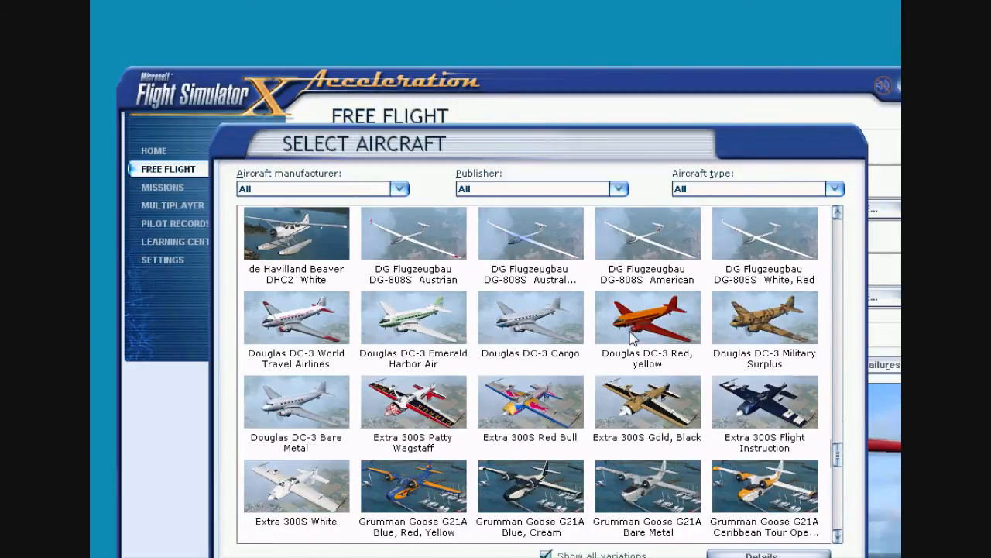
scroll(down, 3)
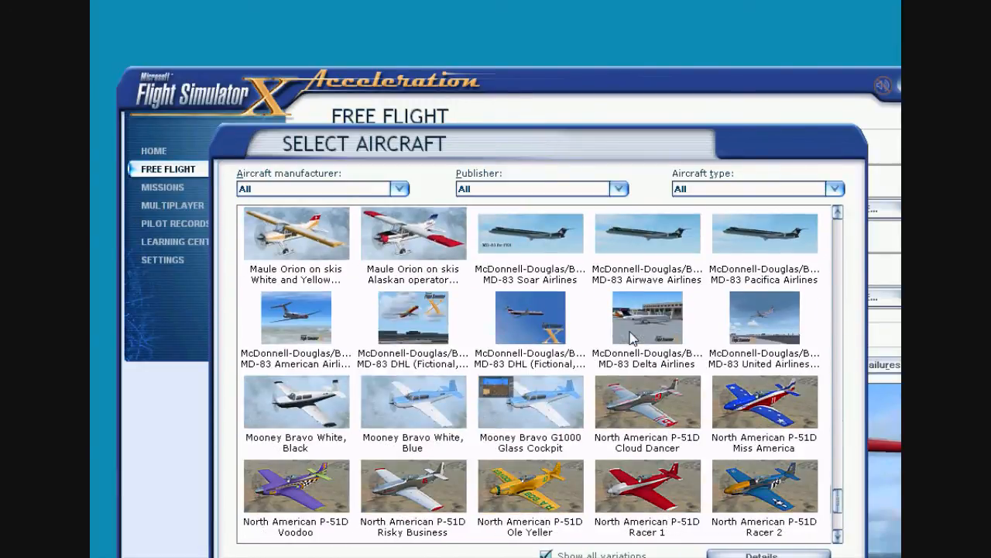
scroll(up, 3)
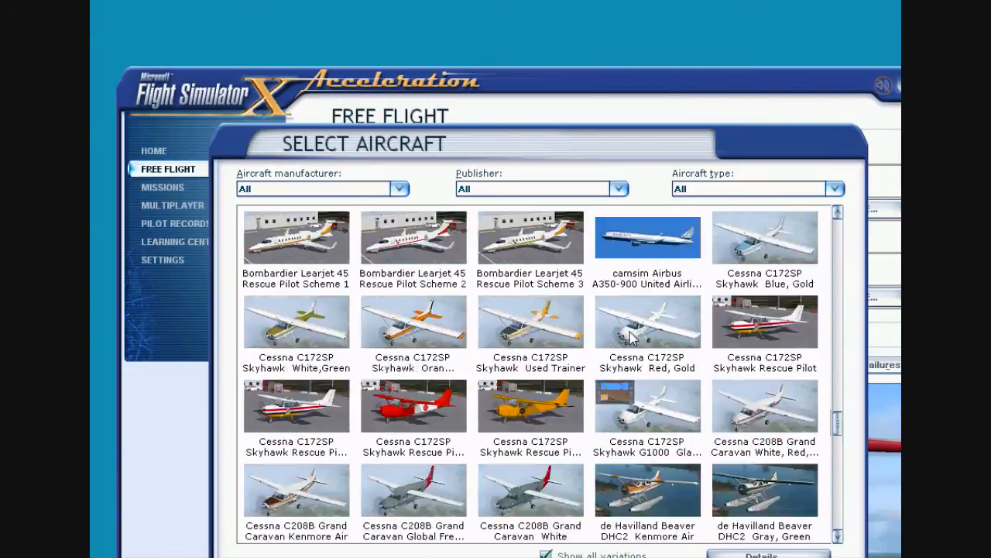
scroll(up, 3)
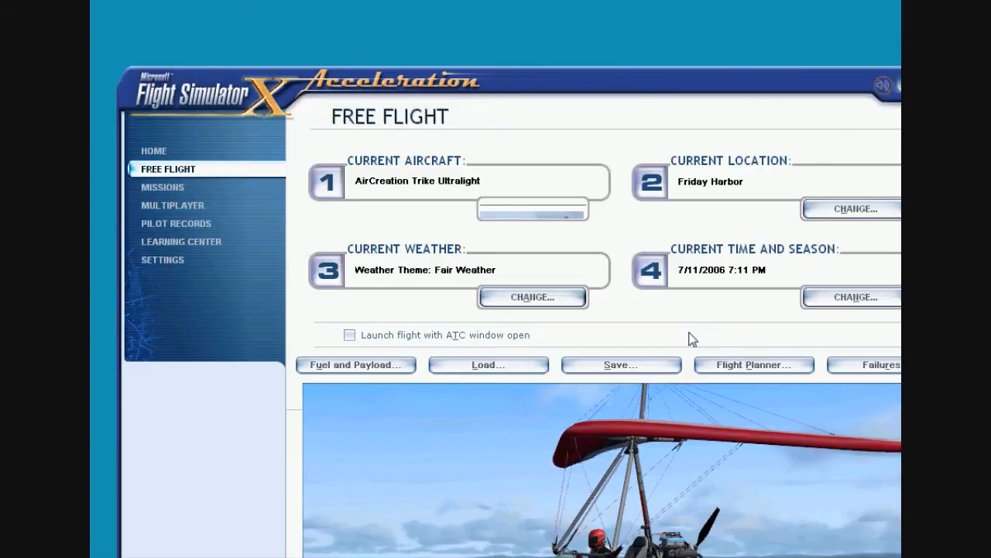
click(532, 209)
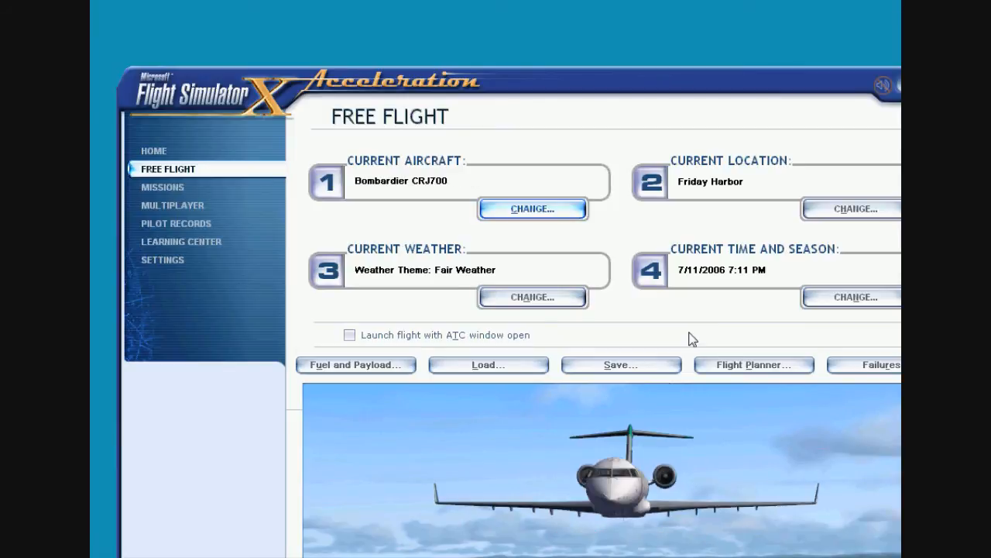